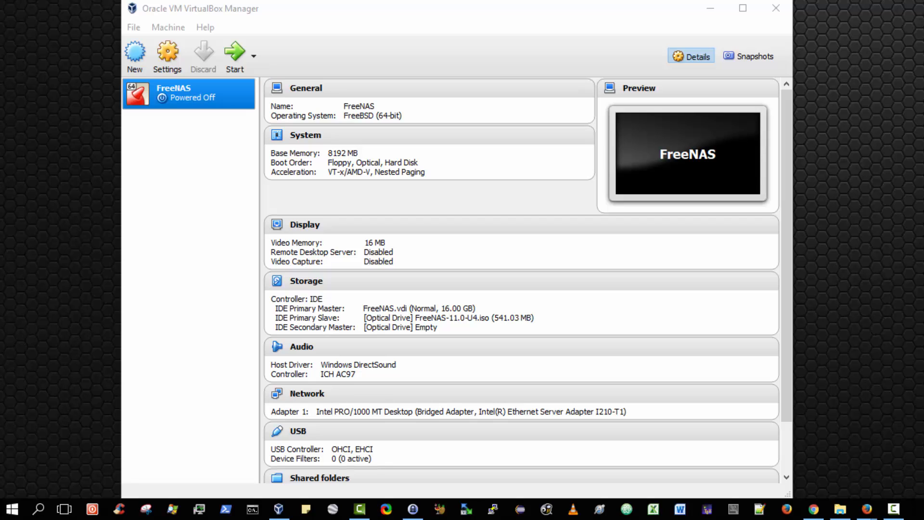
pyautogui.moveTo(468, 50)
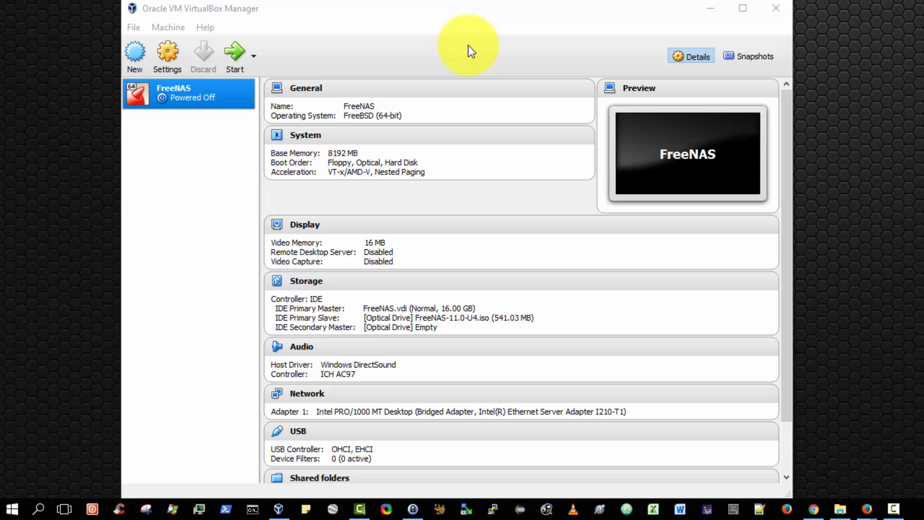
pyautogui.moveTo(376, 39)
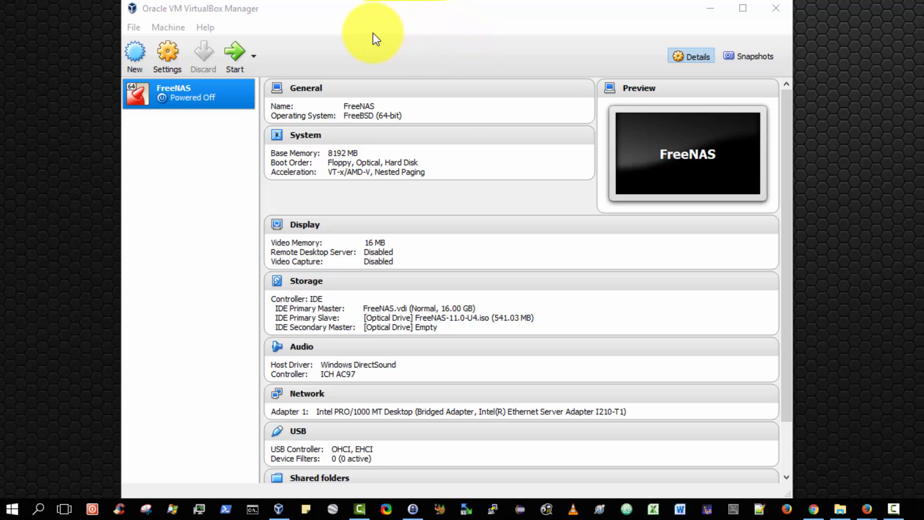
pyautogui.moveTo(189, 94)
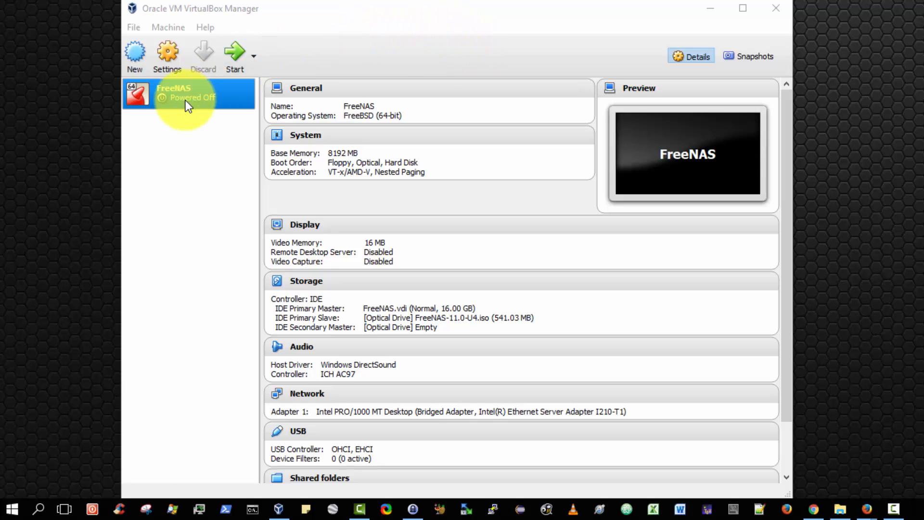
pyautogui.moveTo(167, 56)
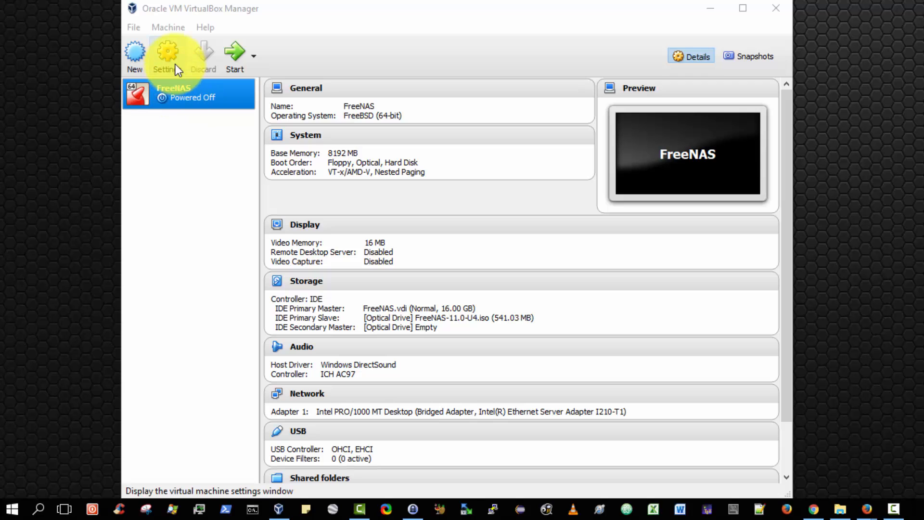
# Review the FreeNAS VM's storage devices, then show its bridged network adapter settings.
pyautogui.click(167, 56)
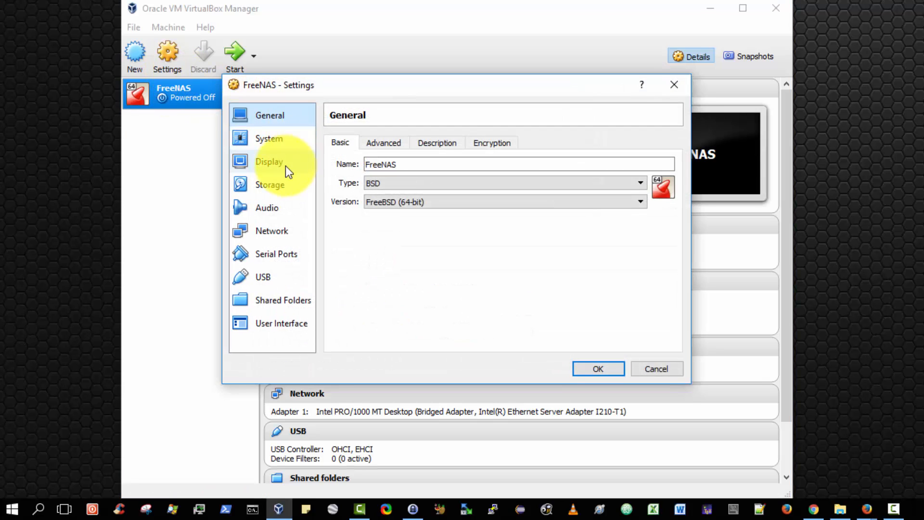
pyautogui.click(270, 184)
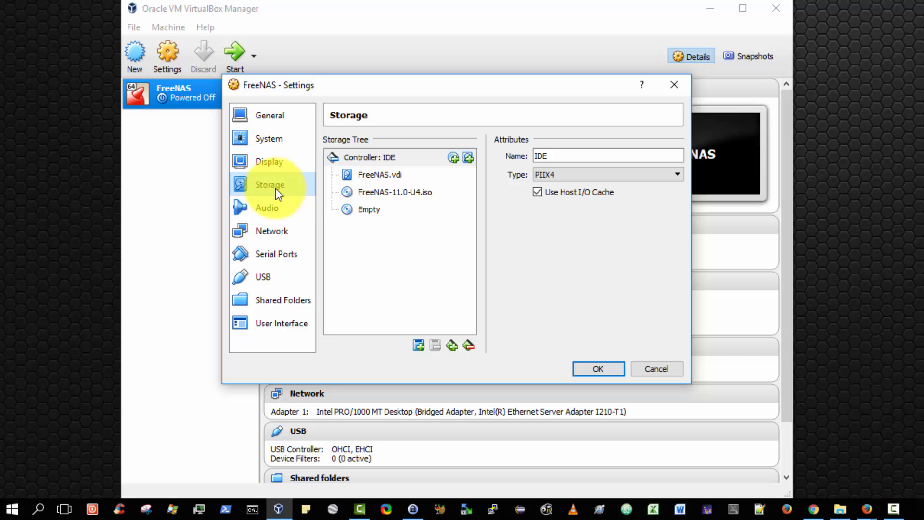
pyautogui.moveTo(453, 200)
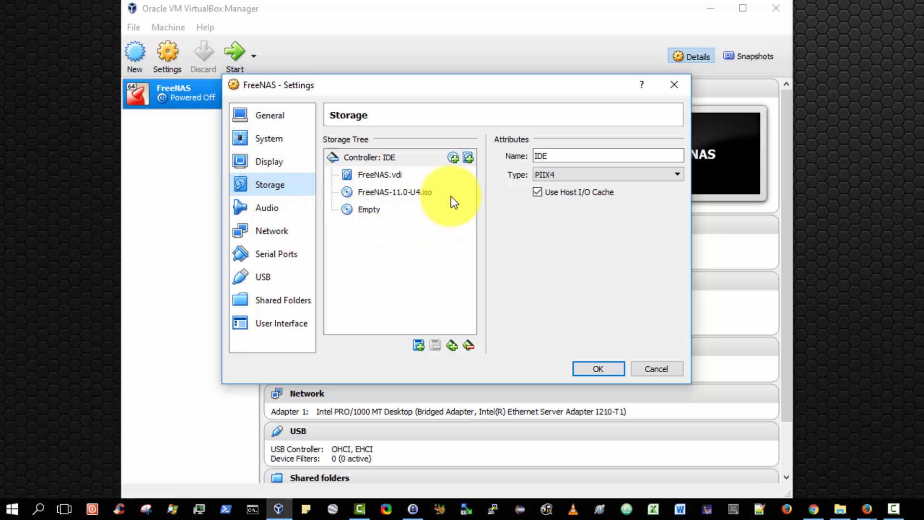
pyautogui.moveTo(430, 209)
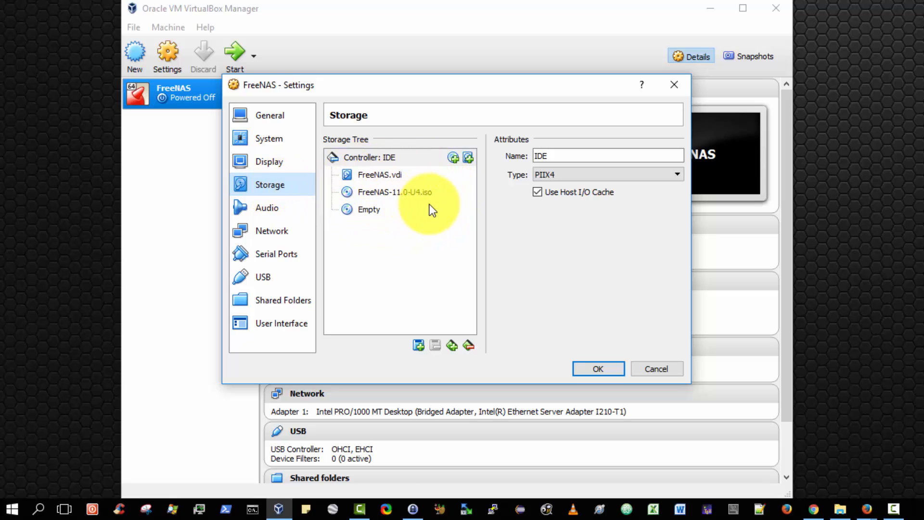
pyautogui.moveTo(409, 226)
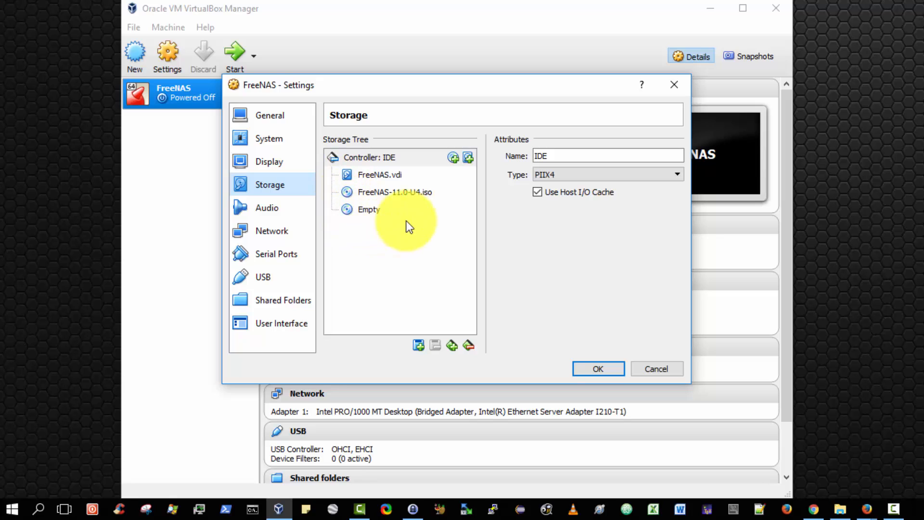
pyautogui.moveTo(368, 209)
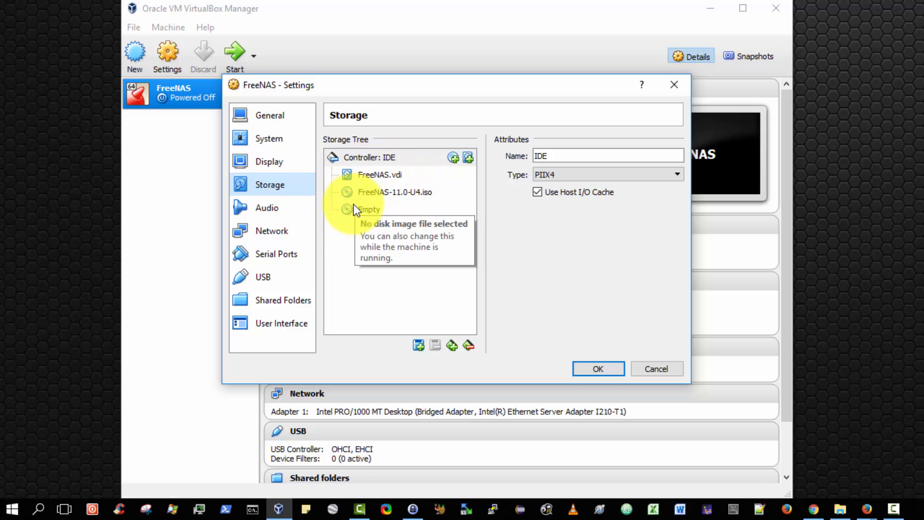
pyautogui.click(271, 230)
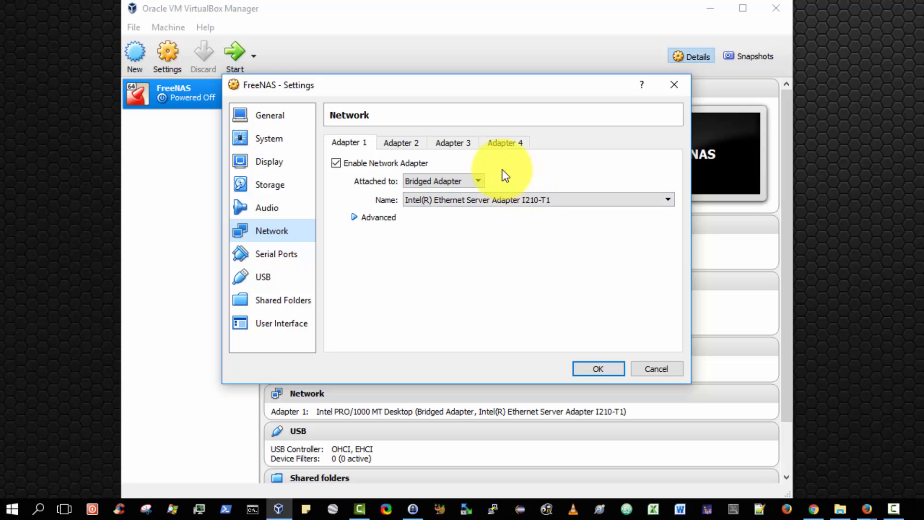
pyautogui.moveTo(642, 357)
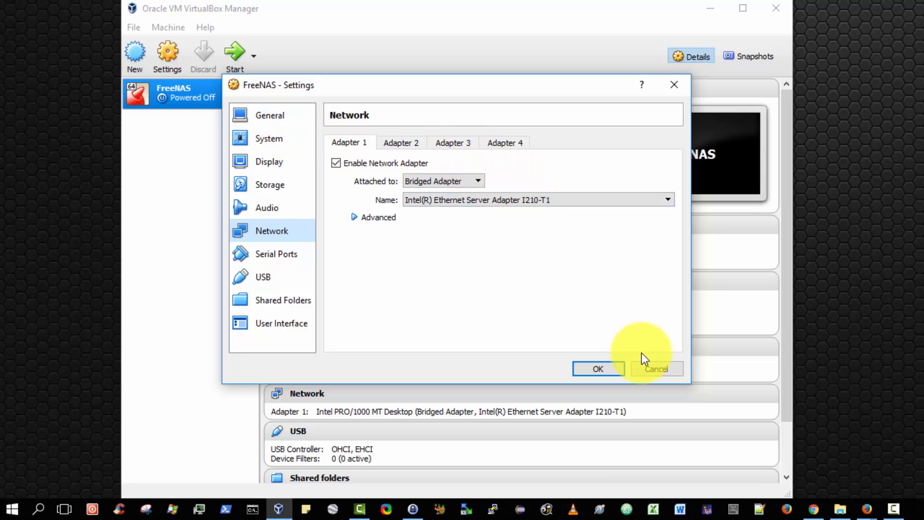
# Close the settings dialog with OK, keeping the existing FreeNAS configuration.
pyautogui.click(598, 368)
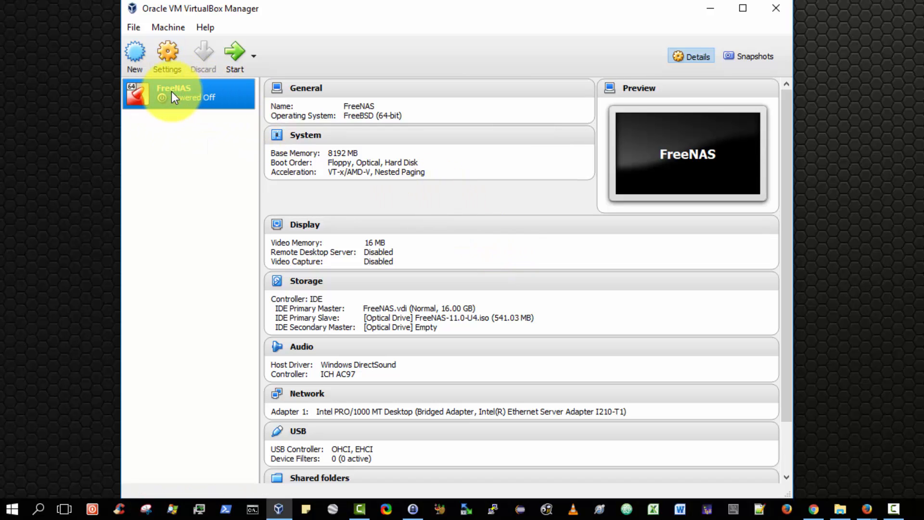
pyautogui.moveTo(235, 53)
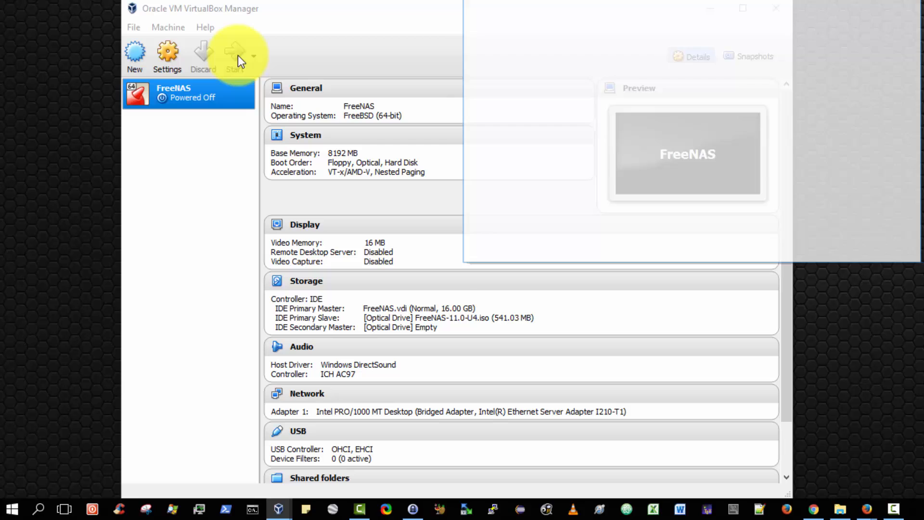
# Power on the FreeNAS VM and keep the standard 'FreeNAS Installer' GRUB entry selected.
pyautogui.click(233, 53)
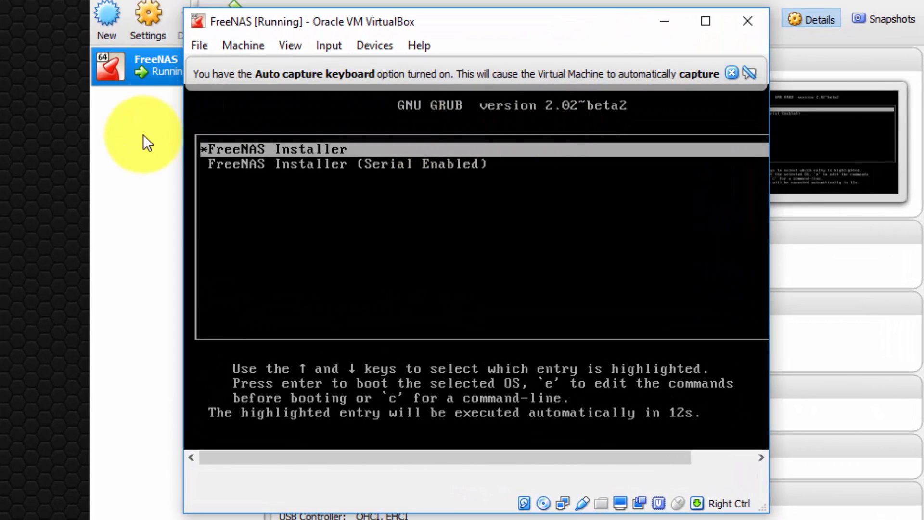
pyautogui.moveTo(310, 152)
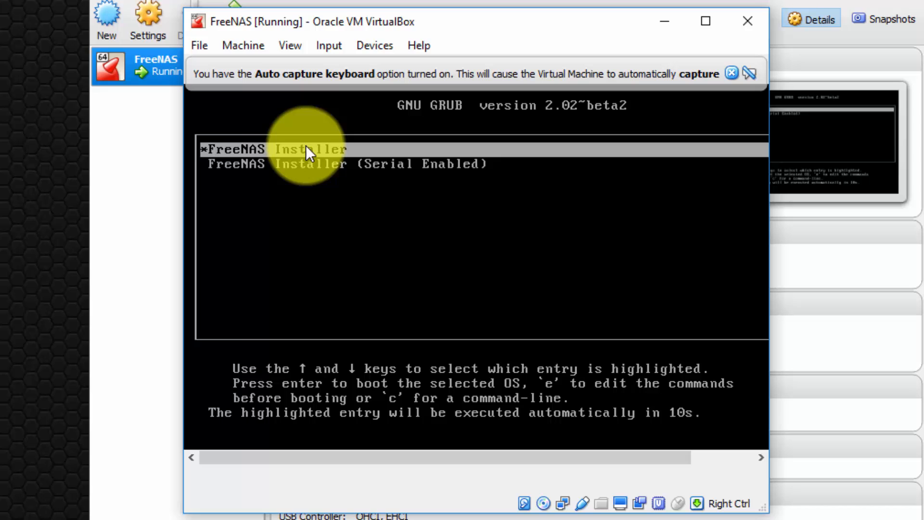
pyautogui.moveTo(700, 390)
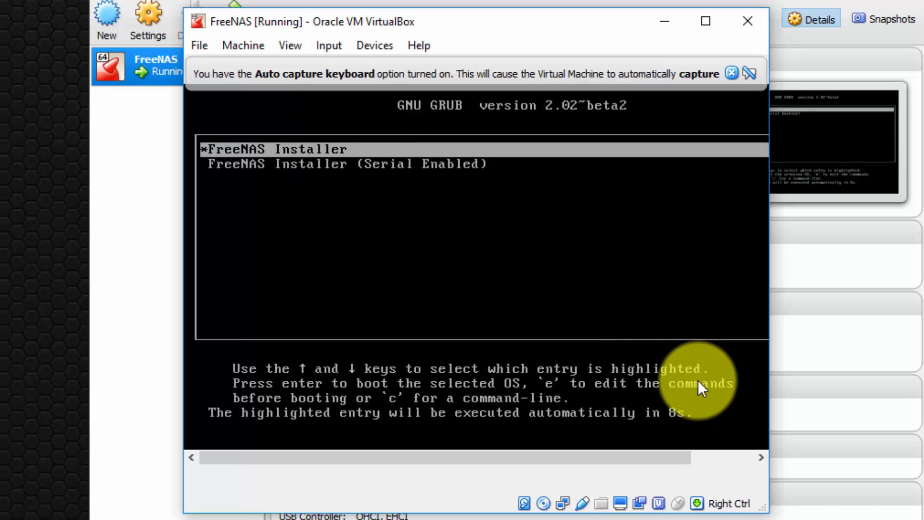
pyautogui.press('Down')
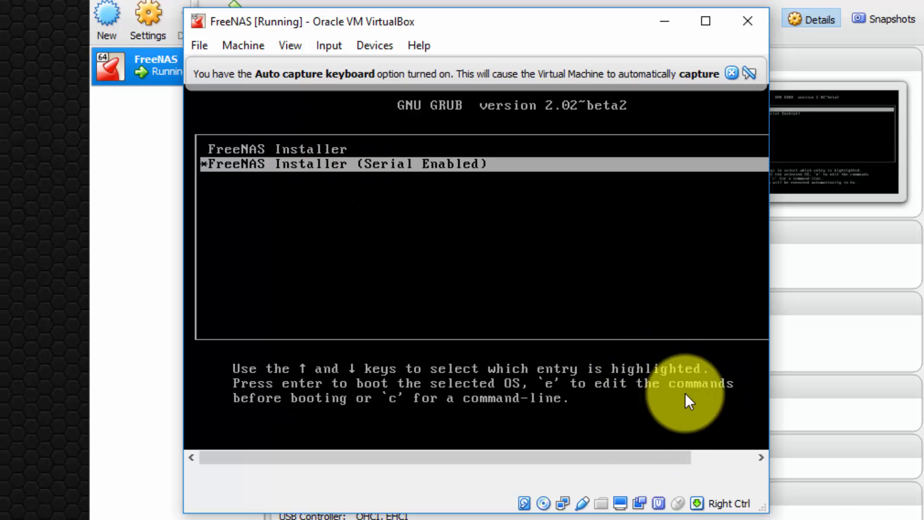
pyautogui.press('Up')
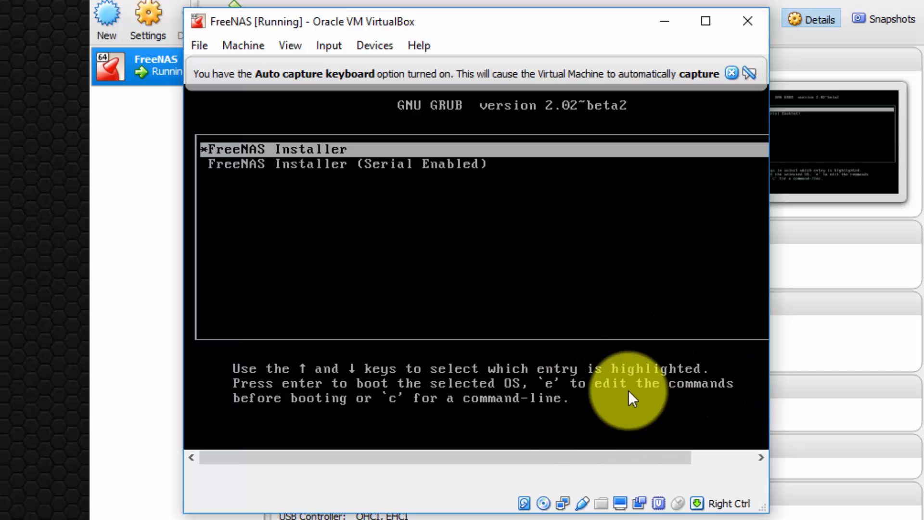
pyautogui.moveTo(648, 377)
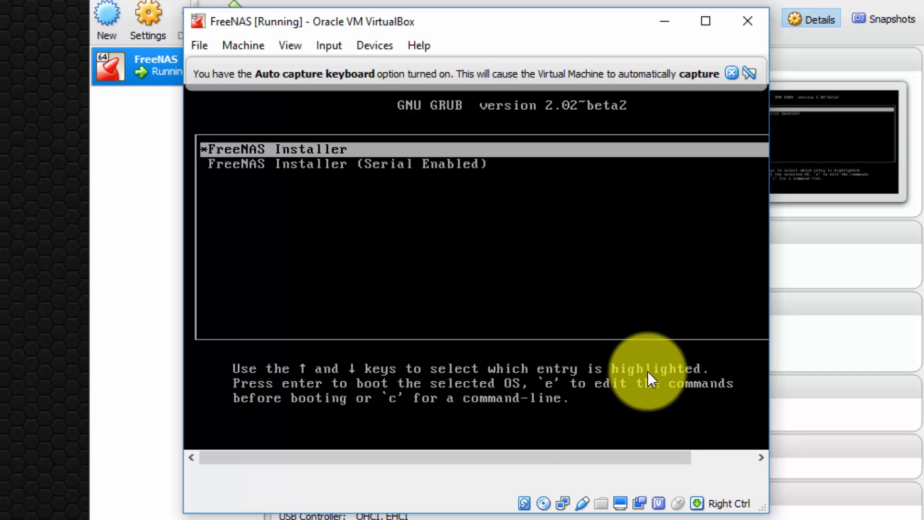
pyautogui.moveTo(665, 22)
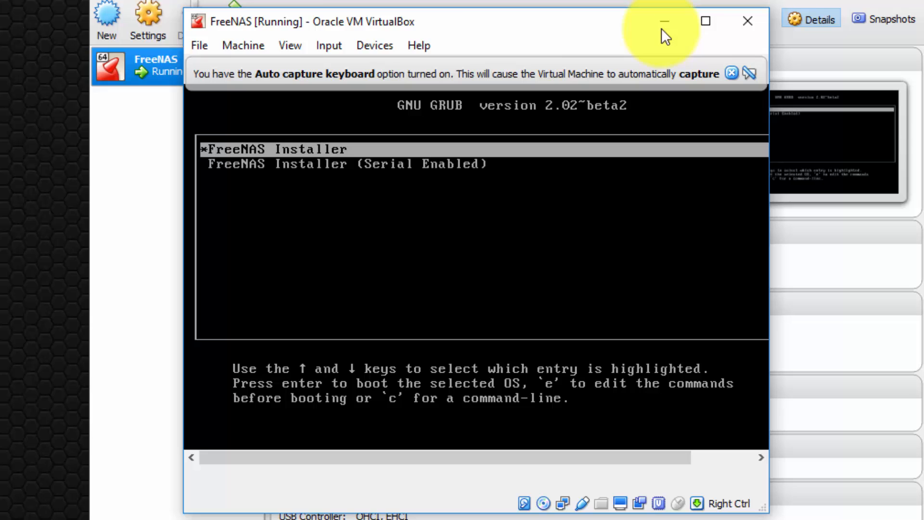
pyautogui.moveTo(761, 53)
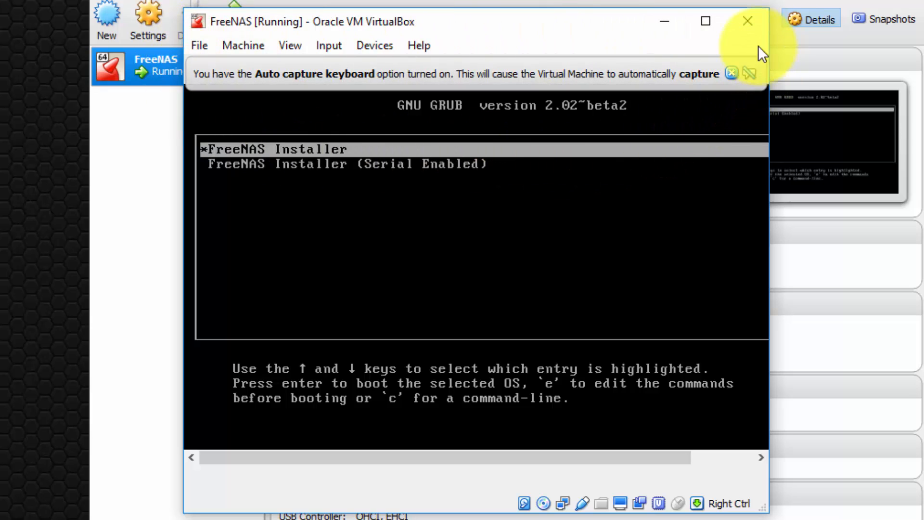
pyautogui.moveTo(512, 115)
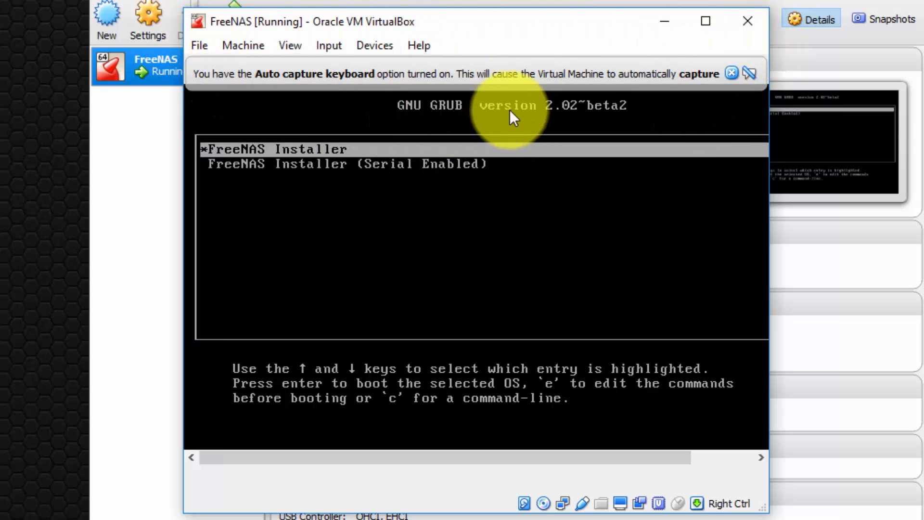
pyautogui.moveTo(648, 105)
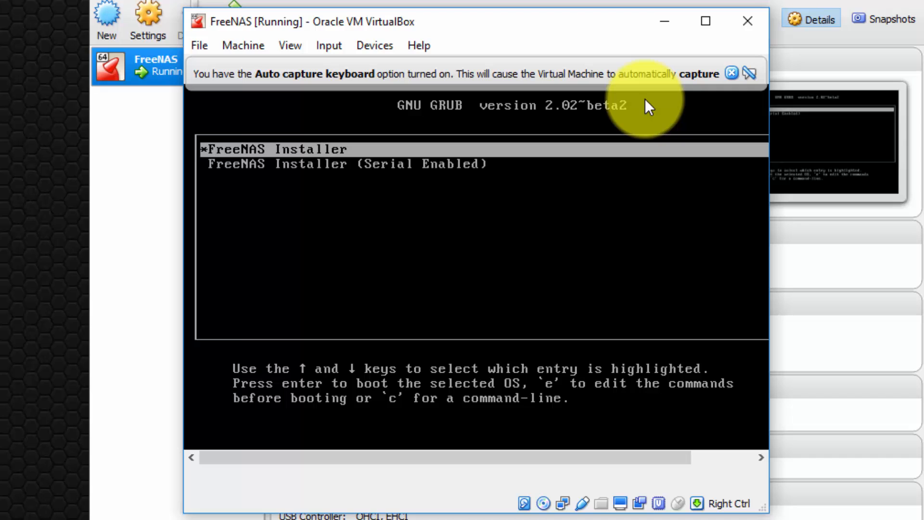
pyautogui.moveTo(740, 97)
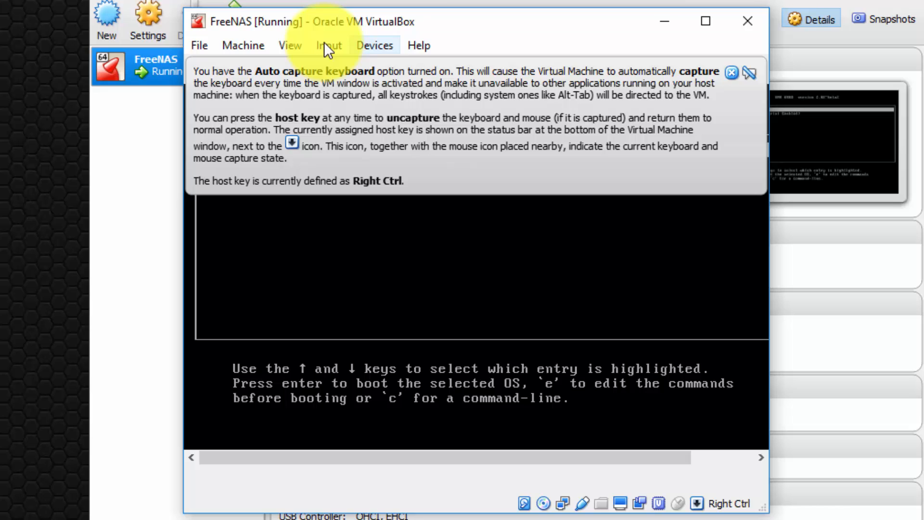
pyautogui.moveTo(171, 149)
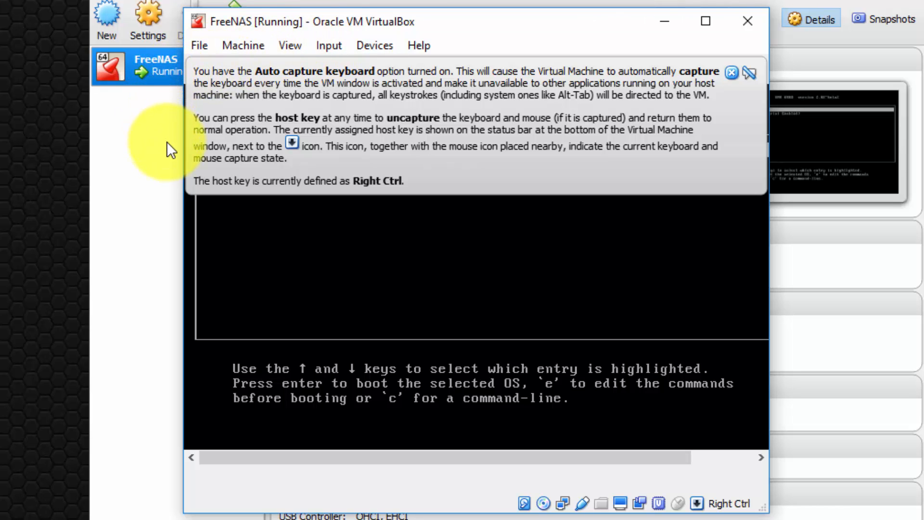
pyautogui.moveTo(744, 284)
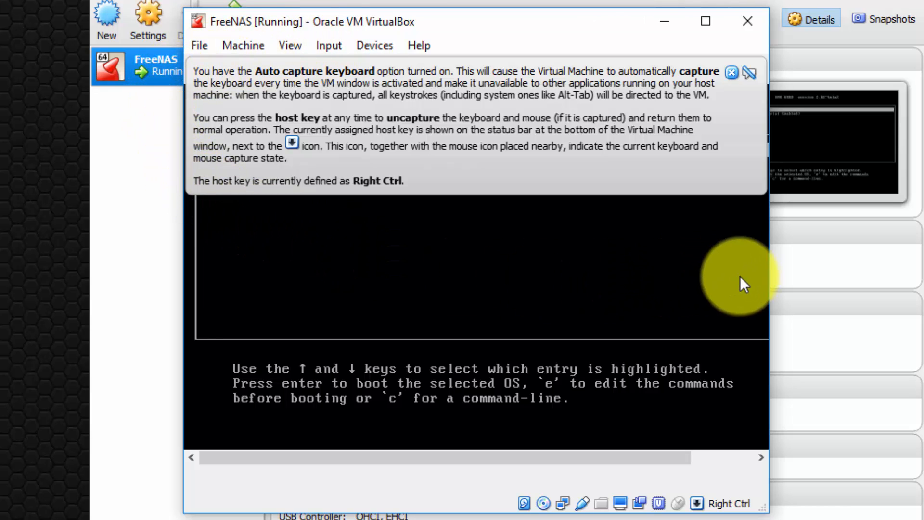
pyautogui.moveTo(509, 186)
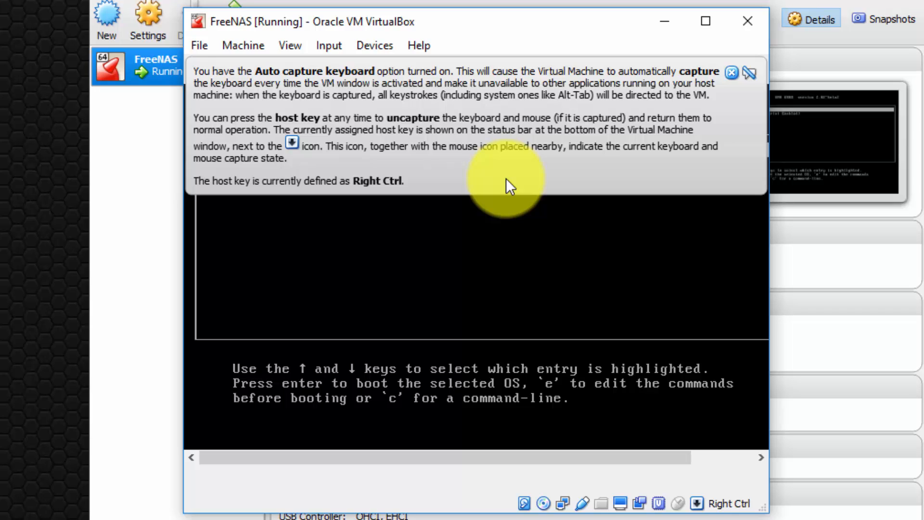
pyautogui.moveTo(383, 124)
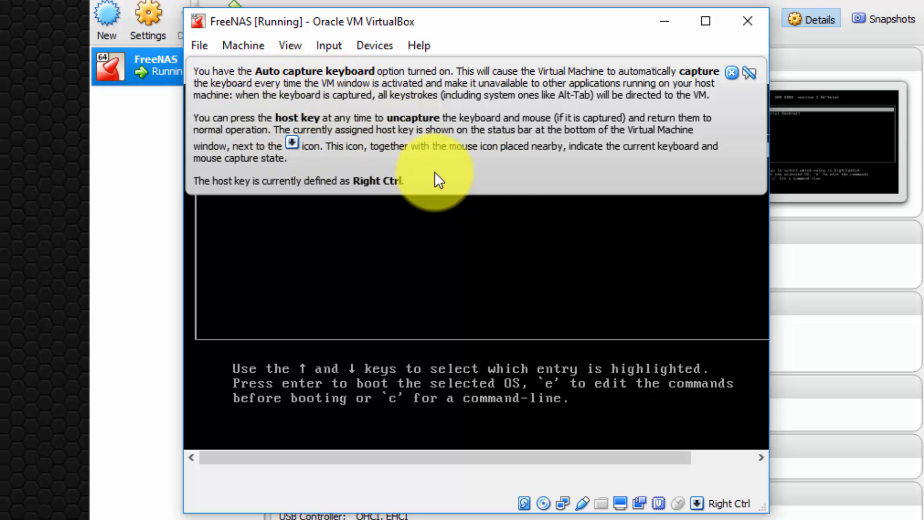
pyautogui.moveTo(345, 191)
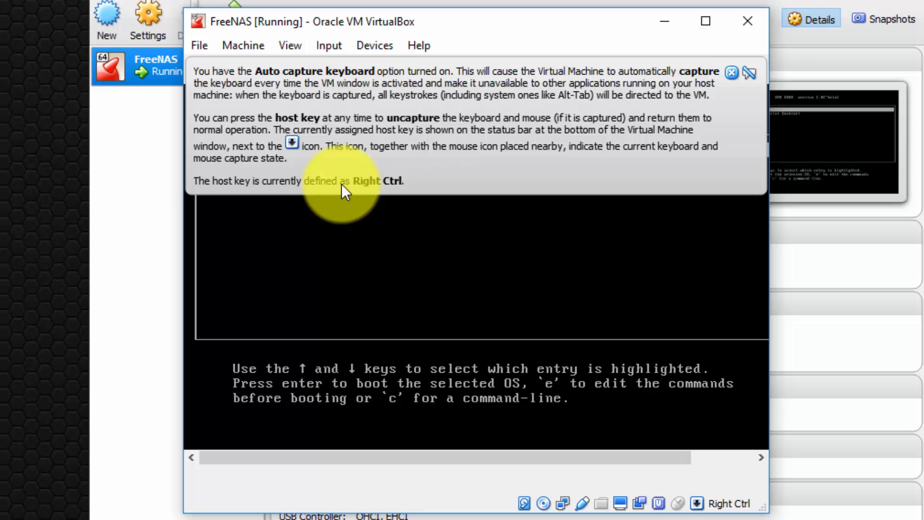
pyautogui.moveTo(430, 179)
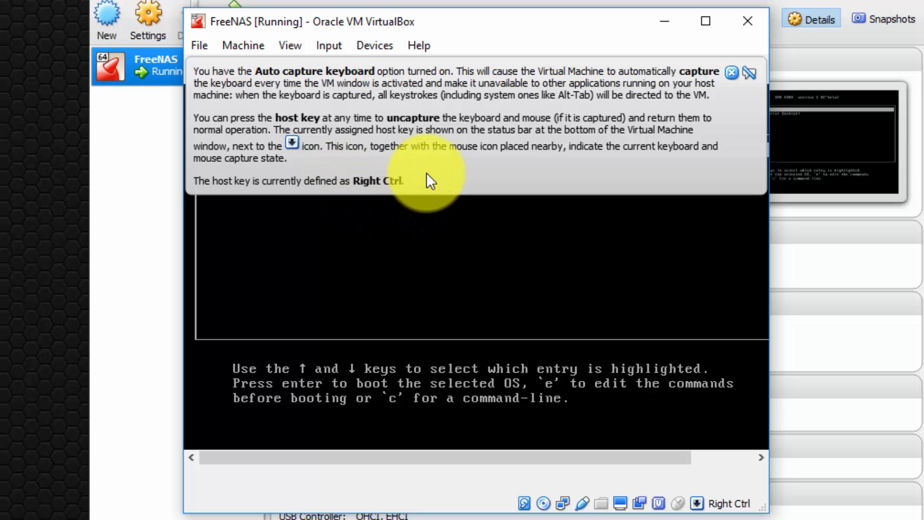
pyautogui.moveTo(465, 59)
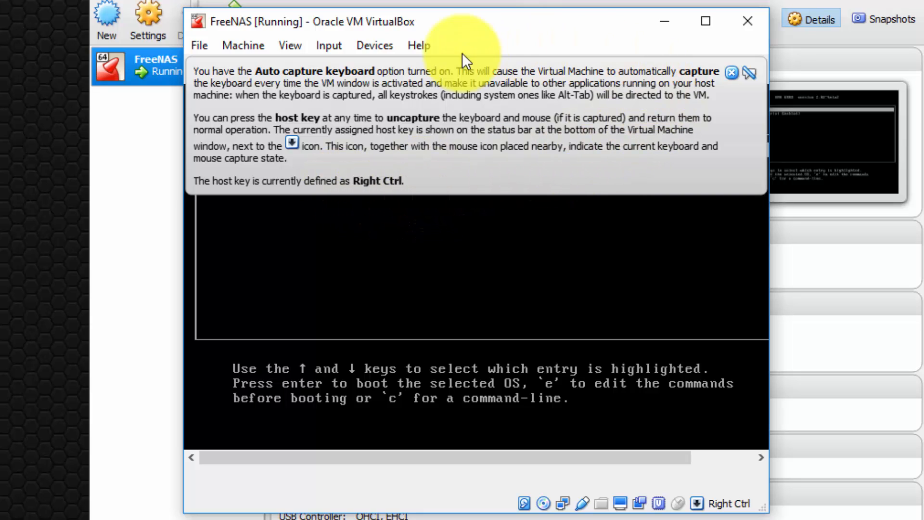
pyautogui.moveTo(648, 131)
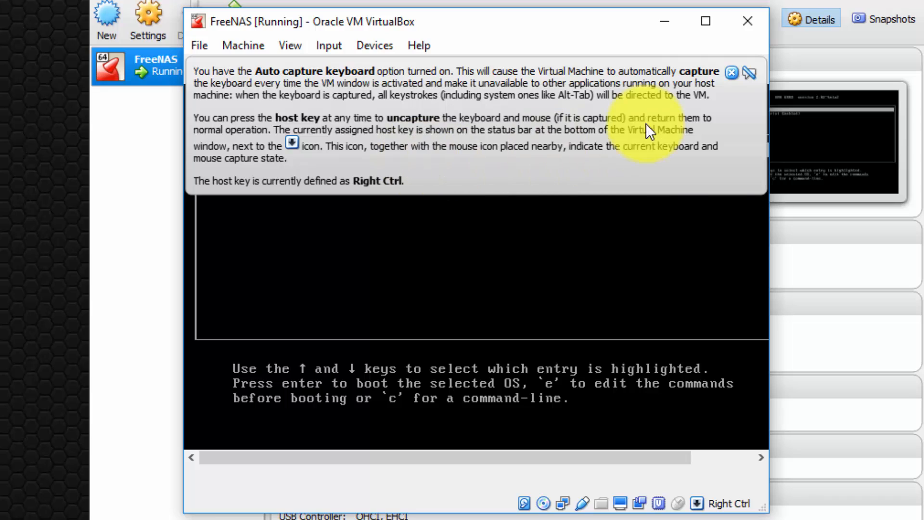
pyautogui.moveTo(733, 82)
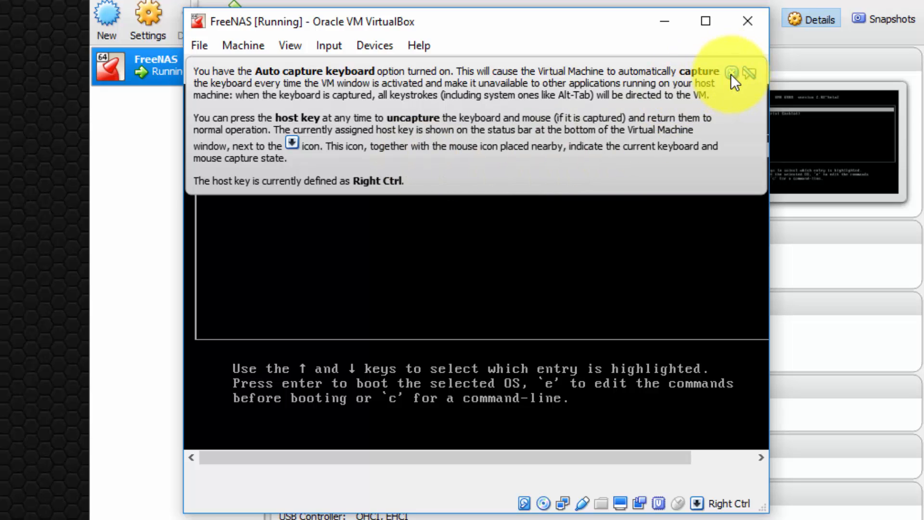
# Dismiss the keyboard auto-capture banner and hand input control to the VM display.
pyautogui.click(730, 71)
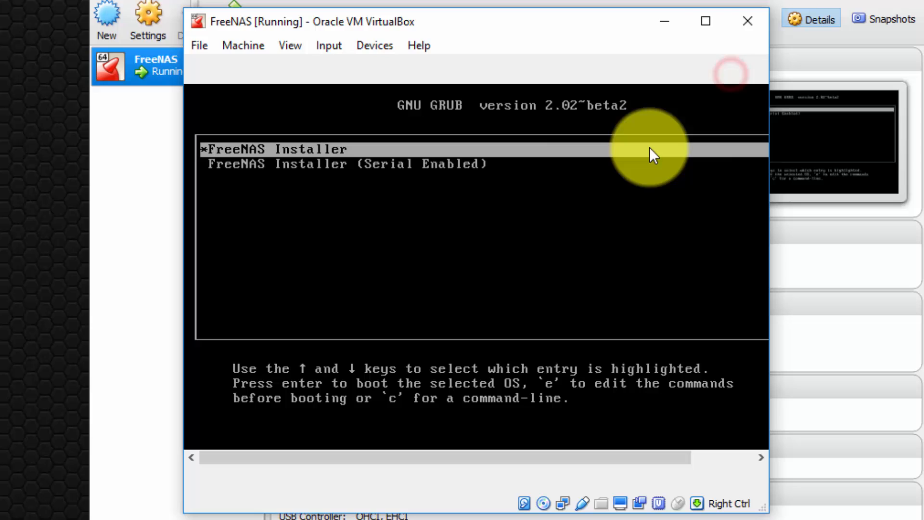
pyautogui.click(649, 153)
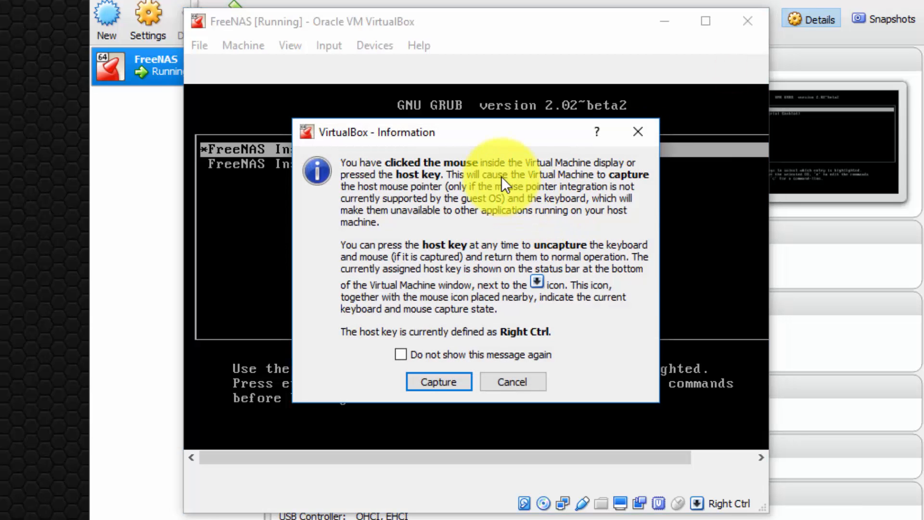
pyautogui.moveTo(476, 195)
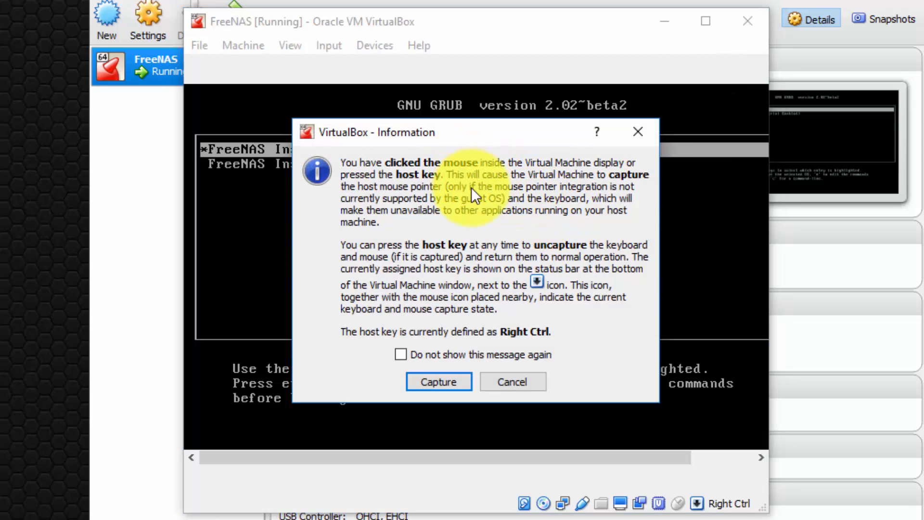
pyautogui.moveTo(560, 221)
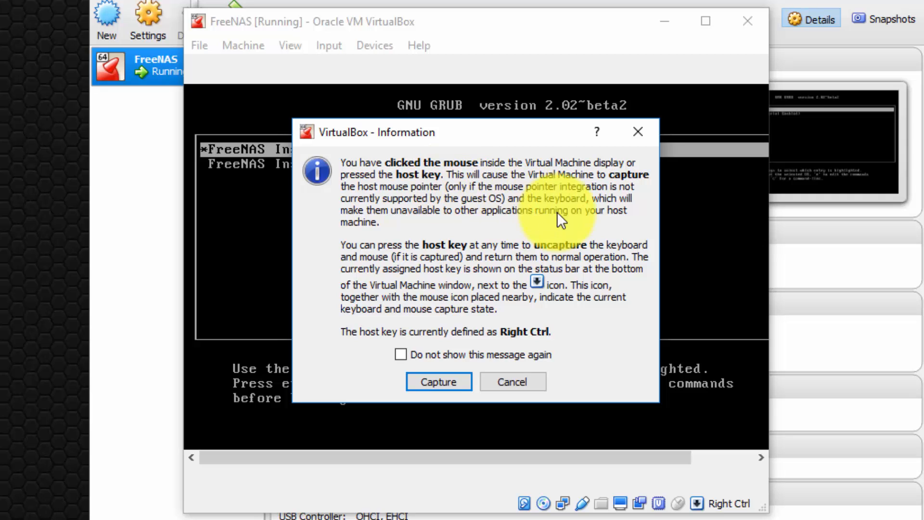
pyautogui.moveTo(315, 230)
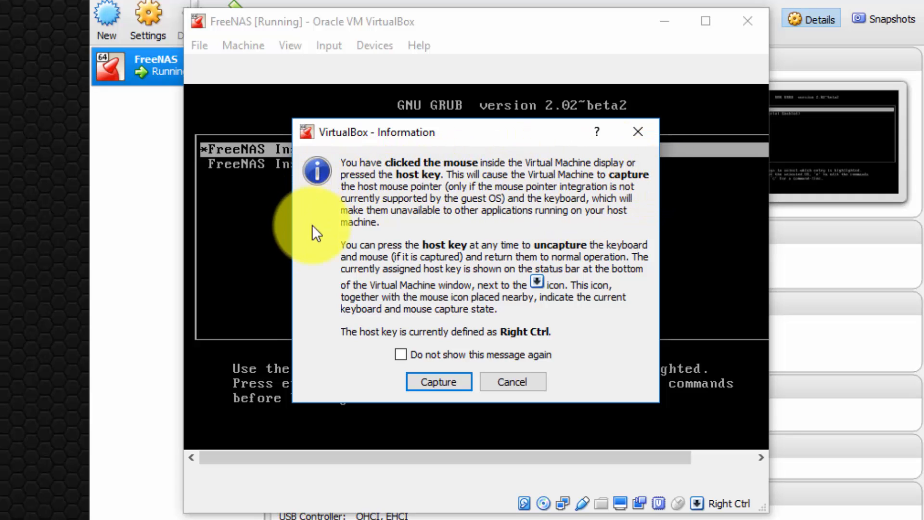
pyautogui.moveTo(475, 336)
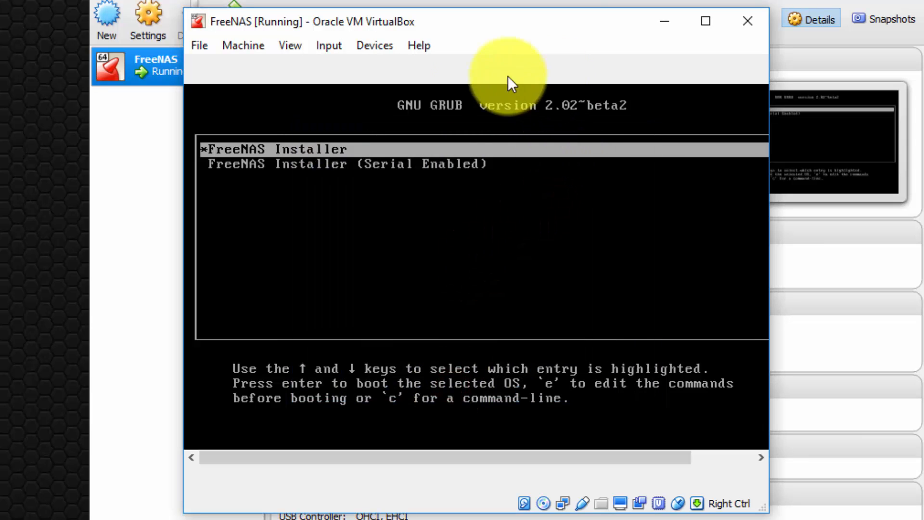
pyautogui.moveTo(499, 351)
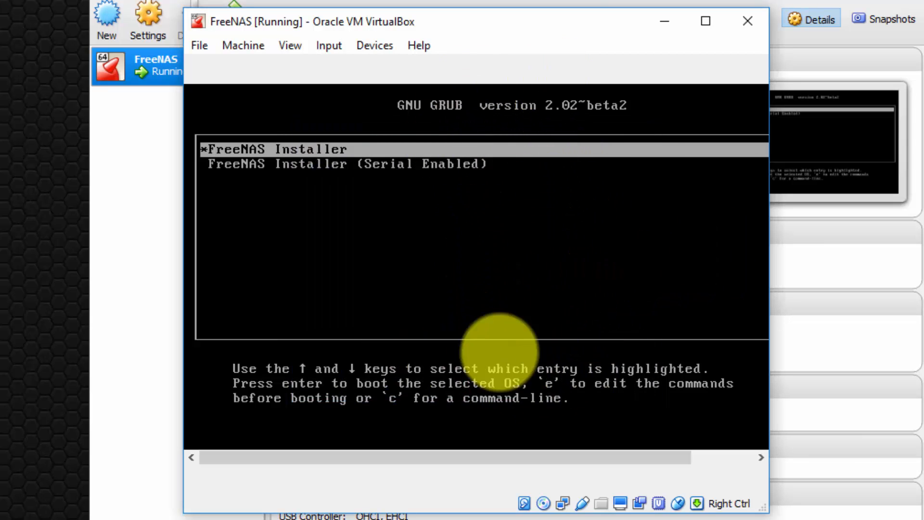
pyautogui.moveTo(383, 306)
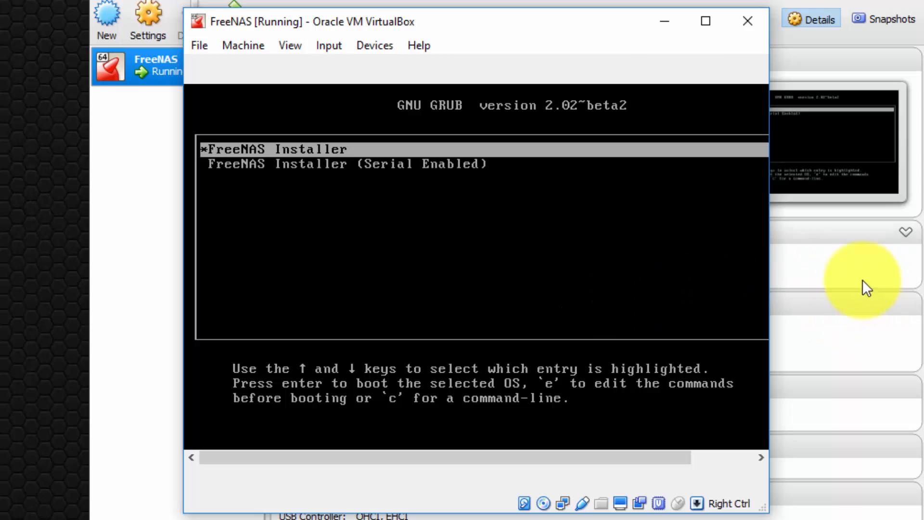
pyautogui.moveTo(450, 266)
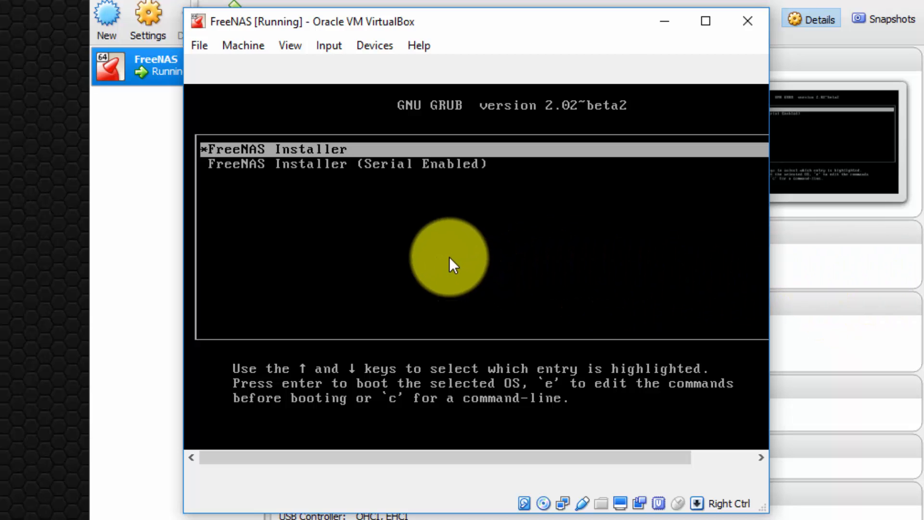
# Let the VM capture mouse and keyboard with 'Do not show this message again' ticked.
pyautogui.click(449, 259)
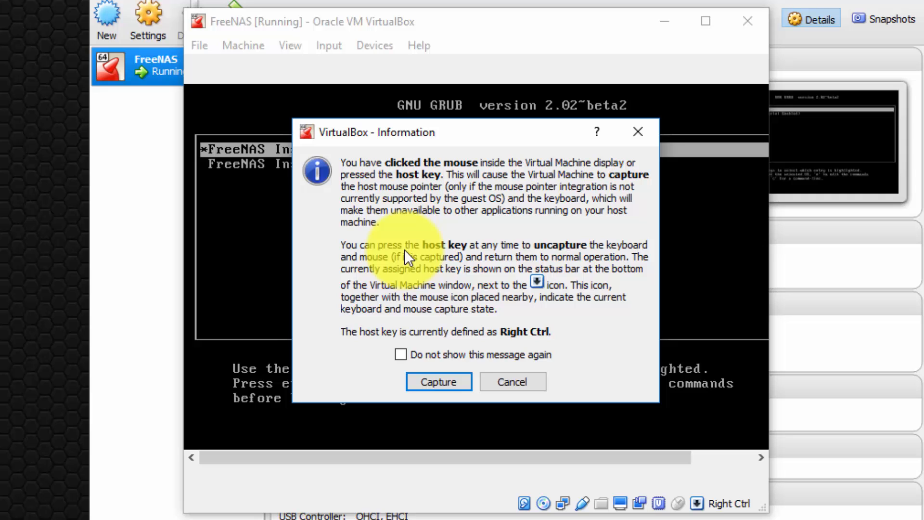
pyautogui.click(400, 354)
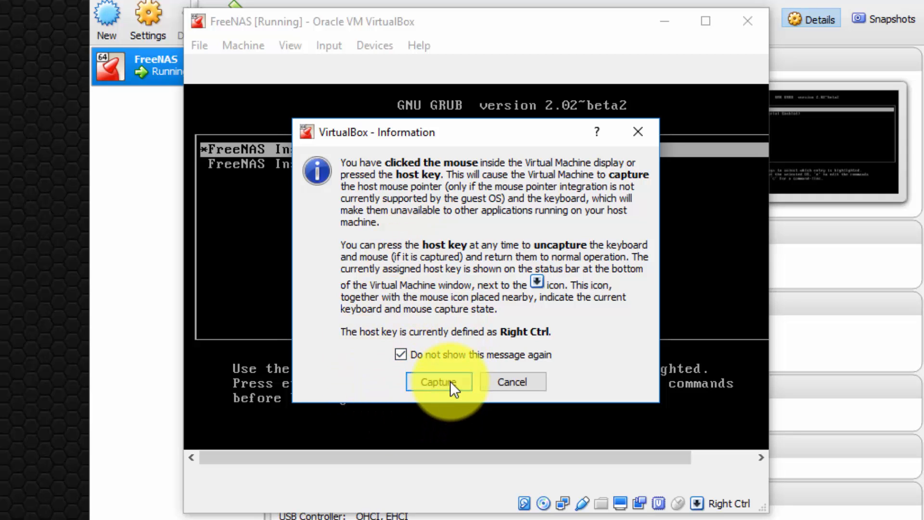
pyautogui.click(438, 382)
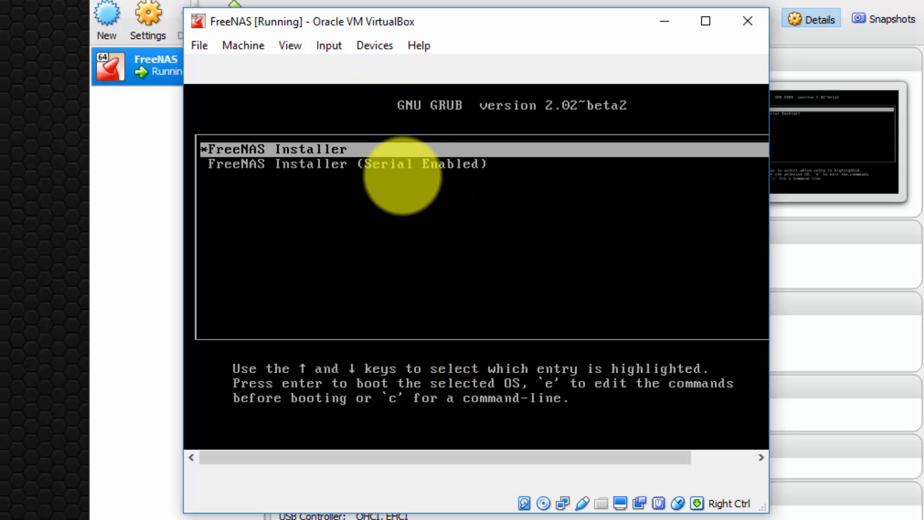
# Boot the FreeNAS Installer to the 11.0-U4 Console Setup menu and dismiss the pointer-integration banner.
pyautogui.press('Return')
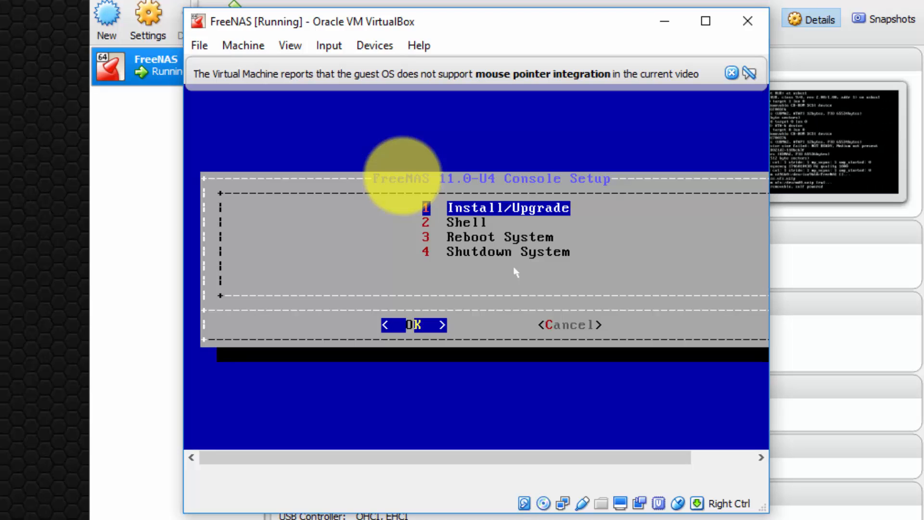
pyautogui.moveTo(480, 56)
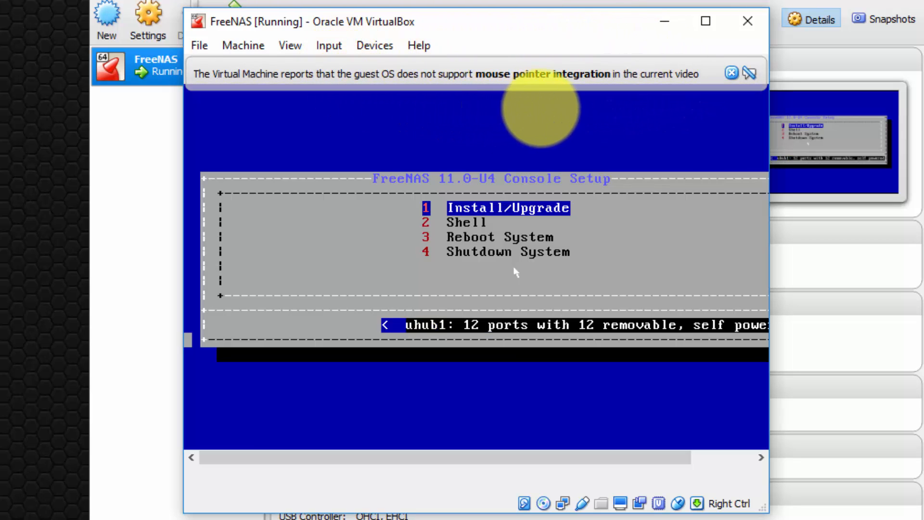
pyautogui.moveTo(442, 385)
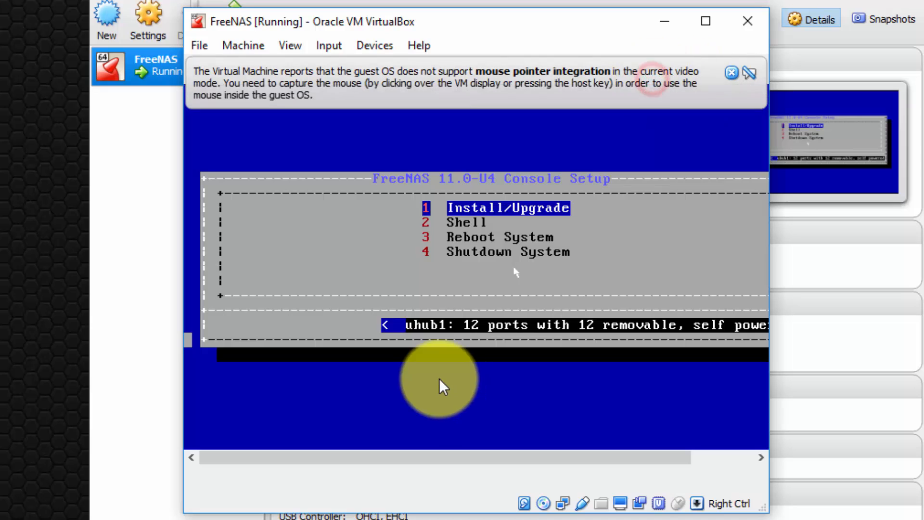
pyautogui.moveTo(392, 109)
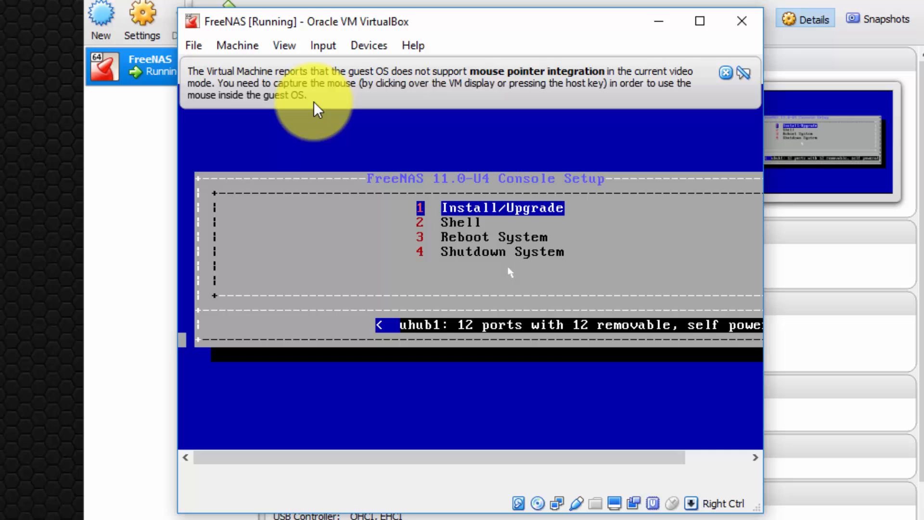
pyautogui.moveTo(721, 87)
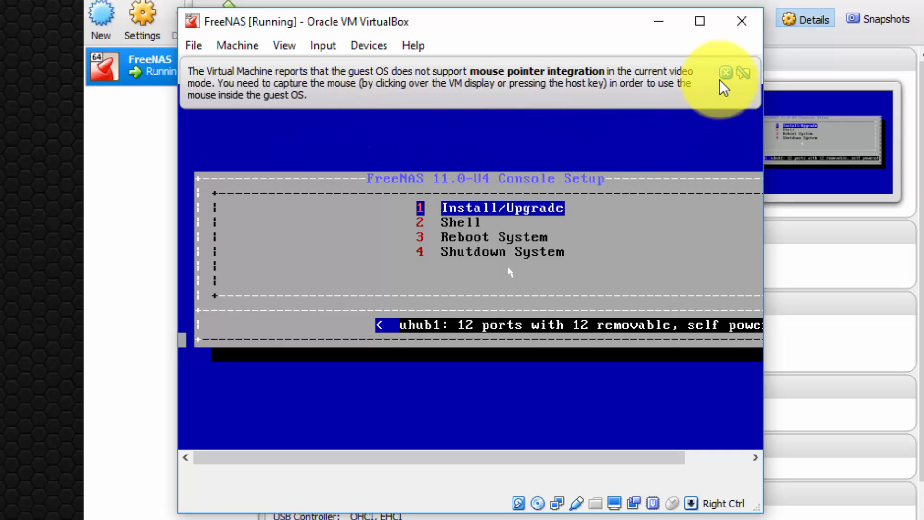
pyautogui.click(726, 72)
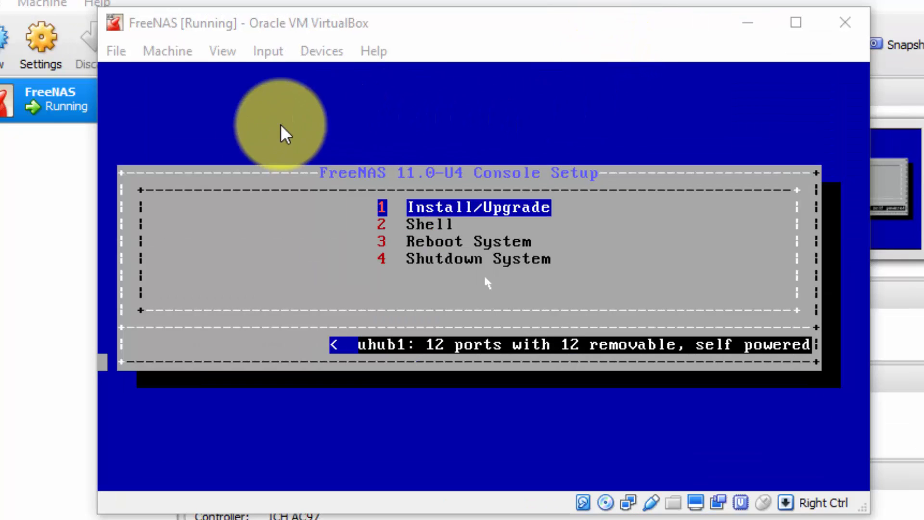
pyautogui.moveTo(543, 142)
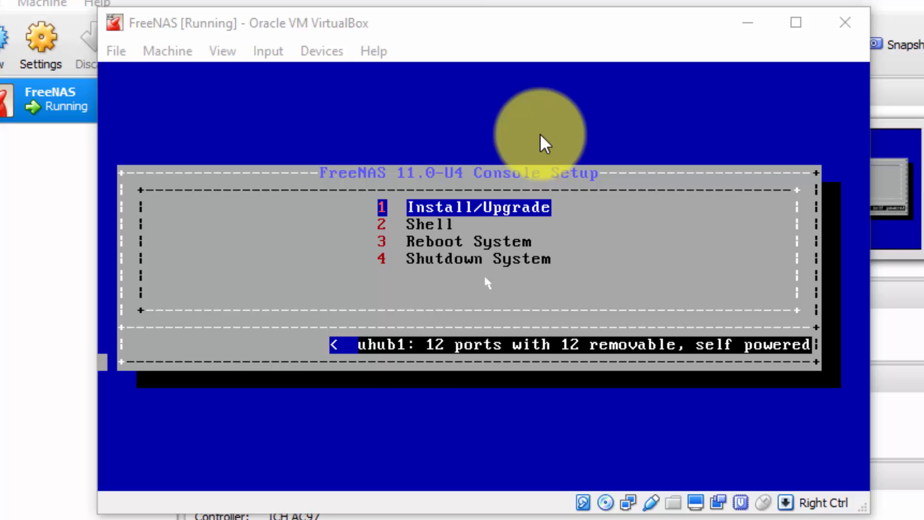
pyautogui.moveTo(362, 226)
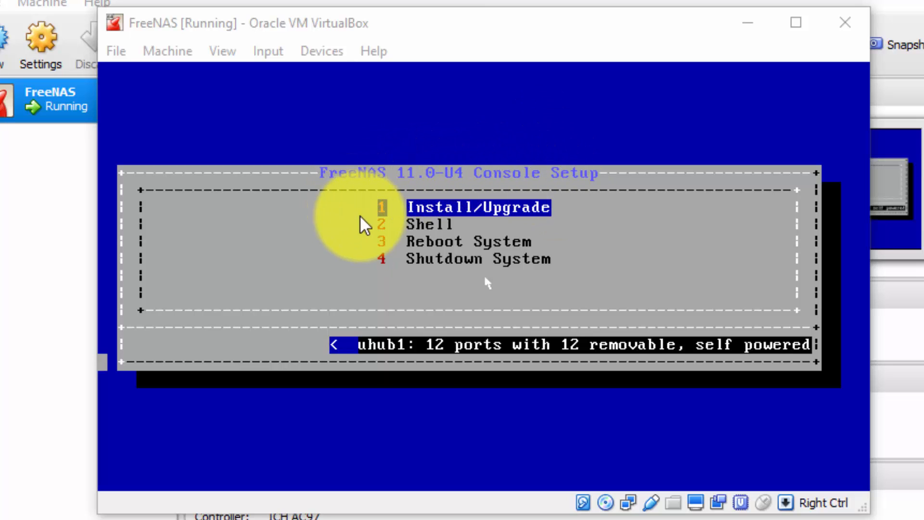
pyautogui.moveTo(607, 218)
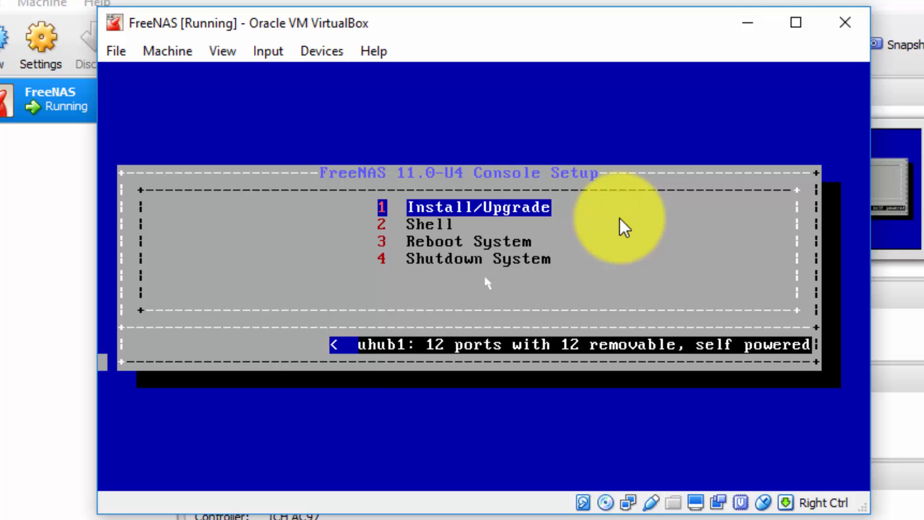
pyautogui.moveTo(485, 281)
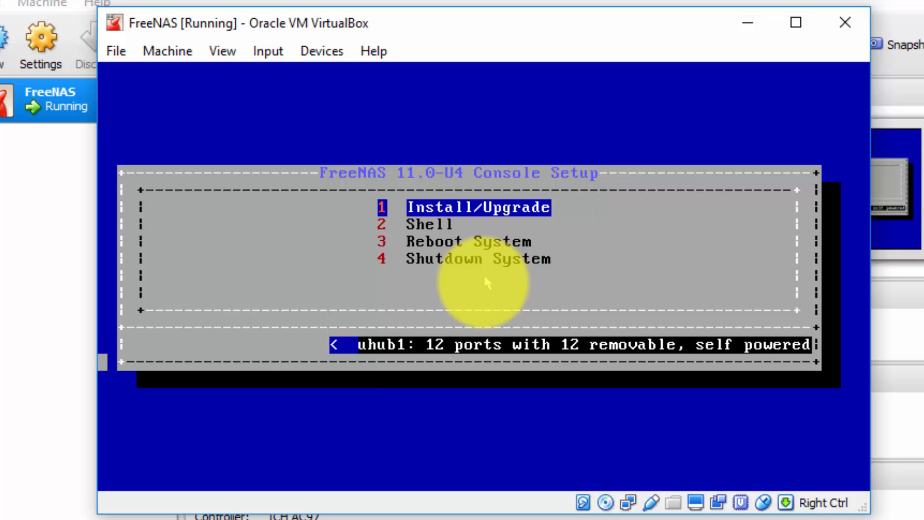
pyautogui.moveTo(439, 289)
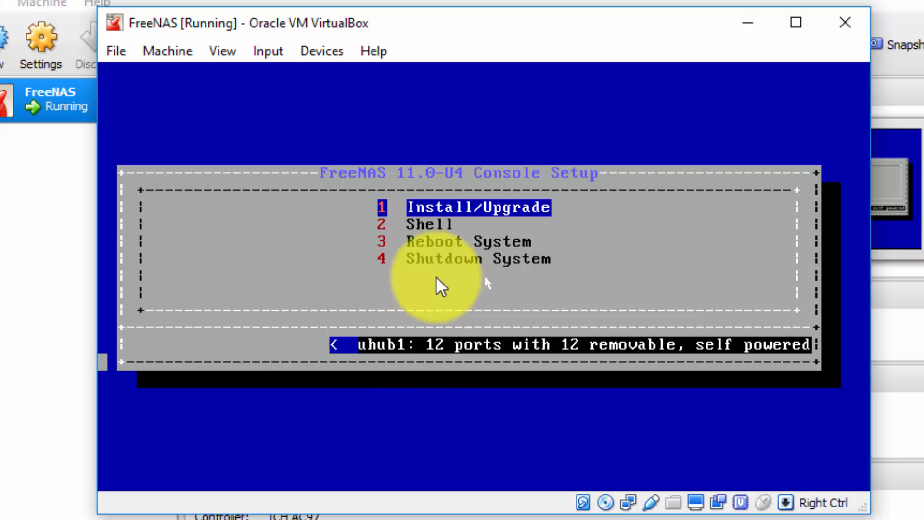
pyautogui.moveTo(524, 292)
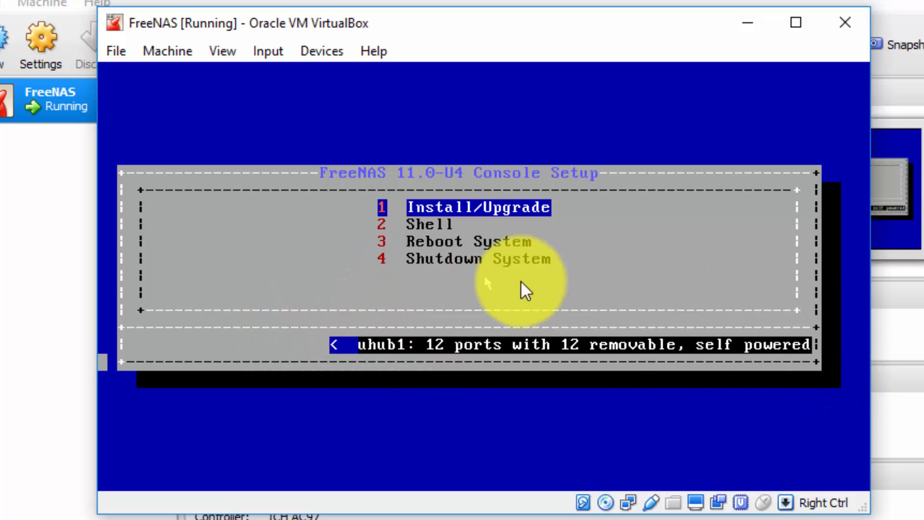
pyautogui.moveTo(619, 298)
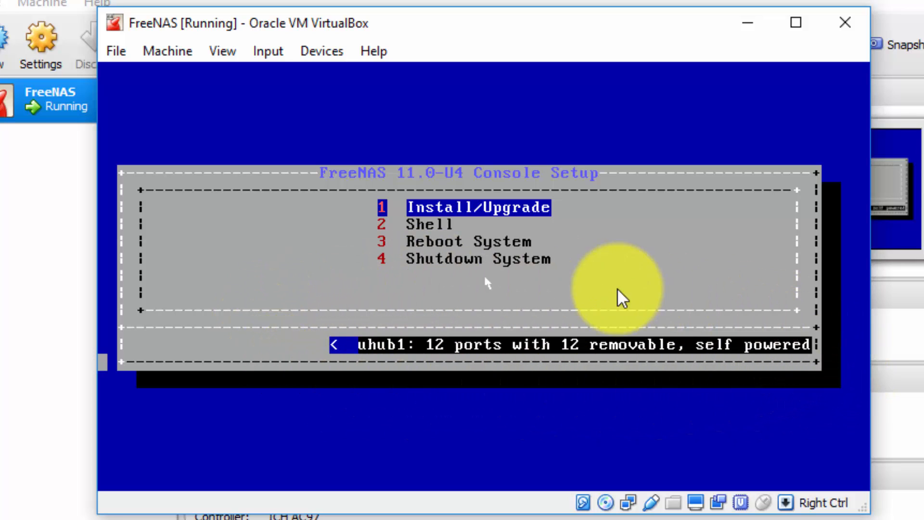
pyautogui.moveTo(669, 269)
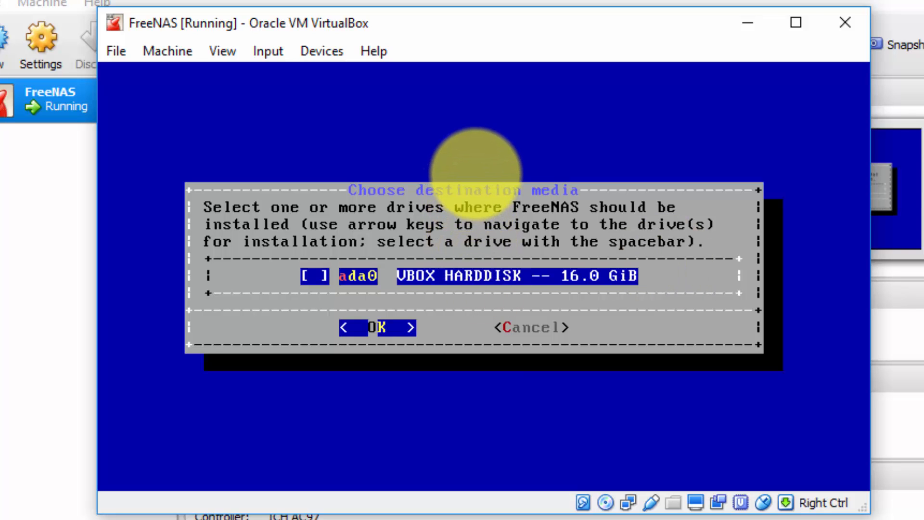
pyautogui.moveTo(465, 155)
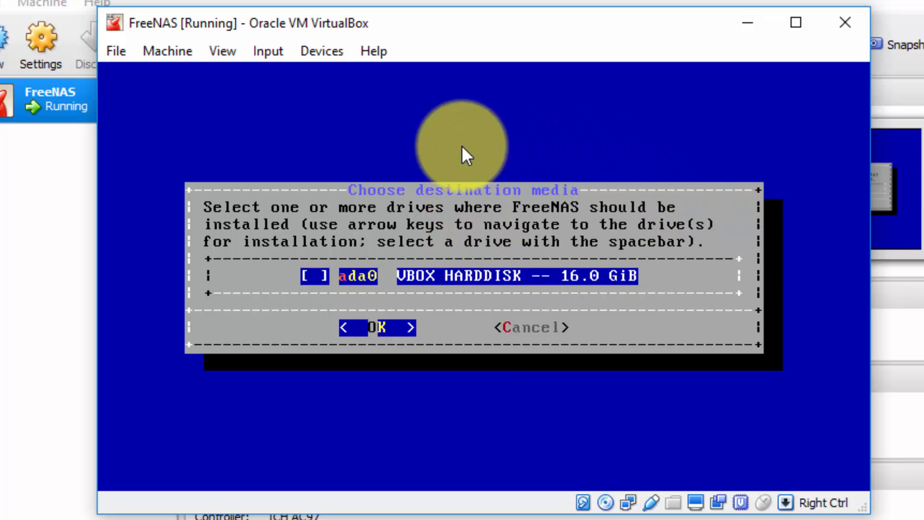
pyautogui.moveTo(336, 230)
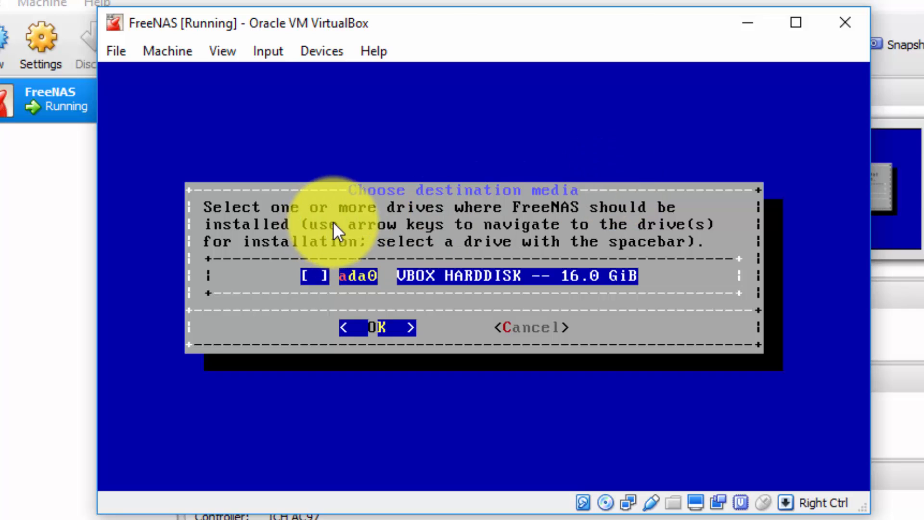
pyautogui.moveTo(351, 241)
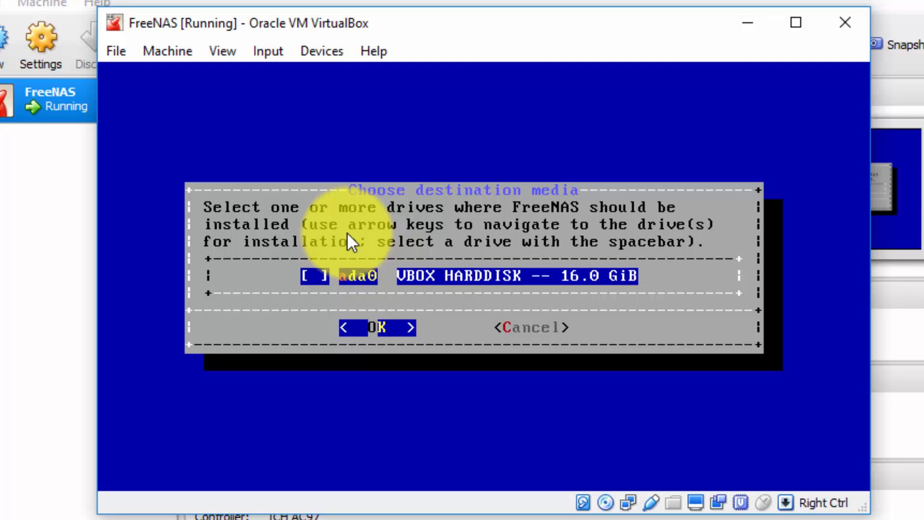
pyautogui.moveTo(616, 244)
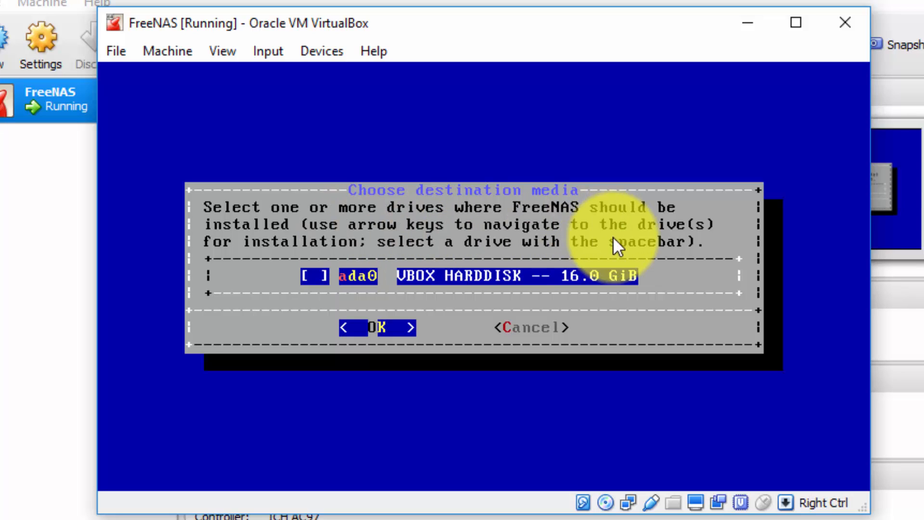
pyautogui.moveTo(607, 248)
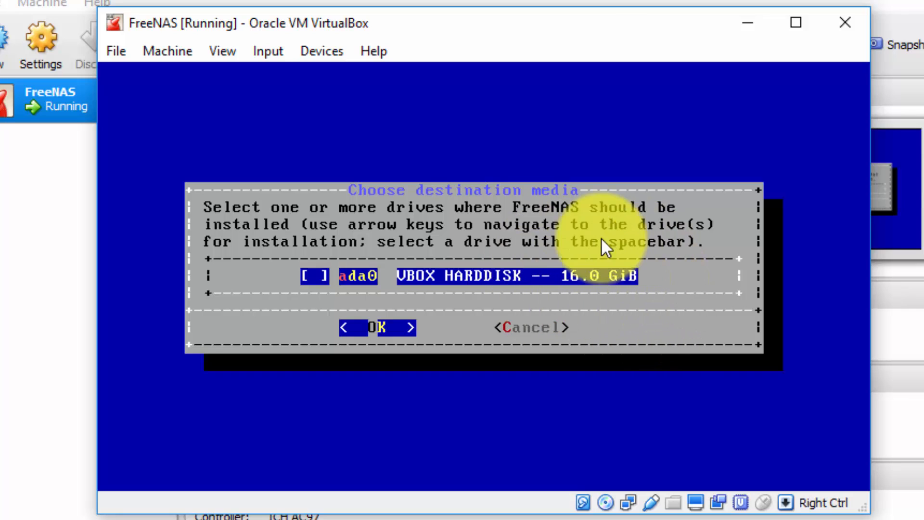
pyautogui.moveTo(672, 262)
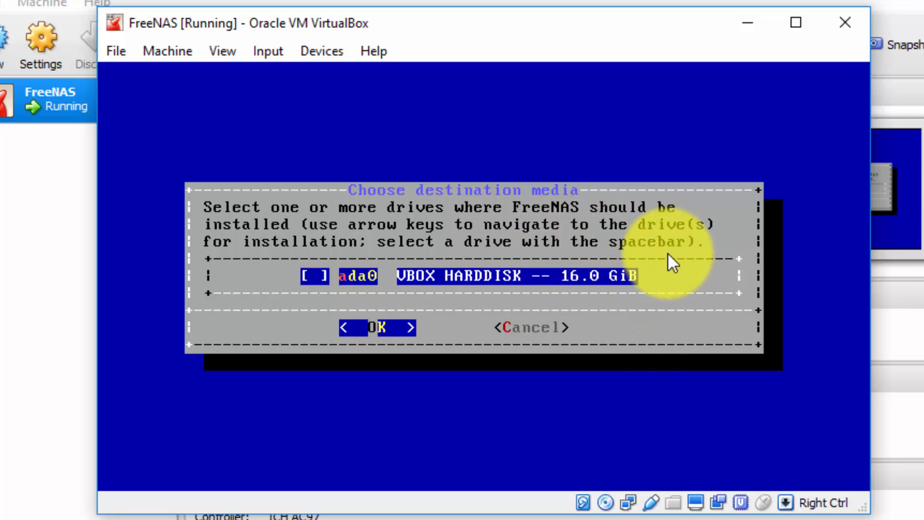
pyautogui.moveTo(589, 204)
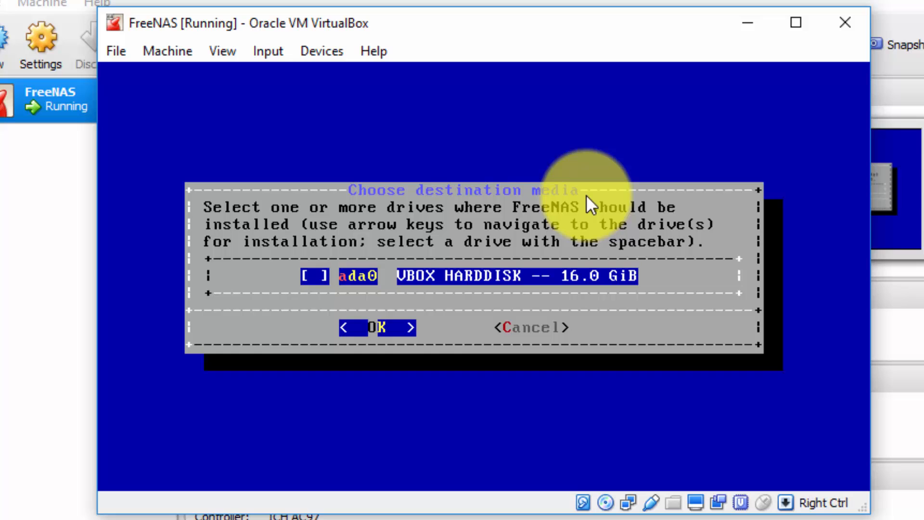
pyautogui.moveTo(360, 232)
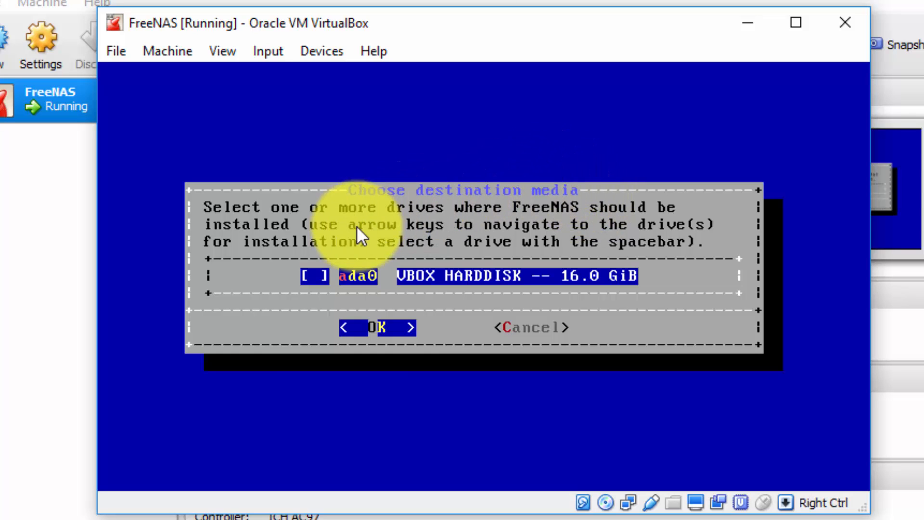
pyautogui.moveTo(397, 218)
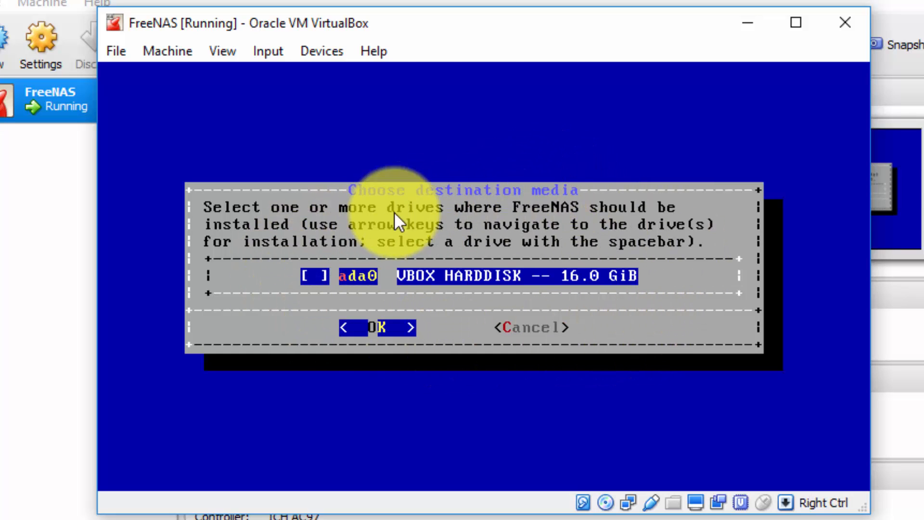
pyautogui.moveTo(377, 275)
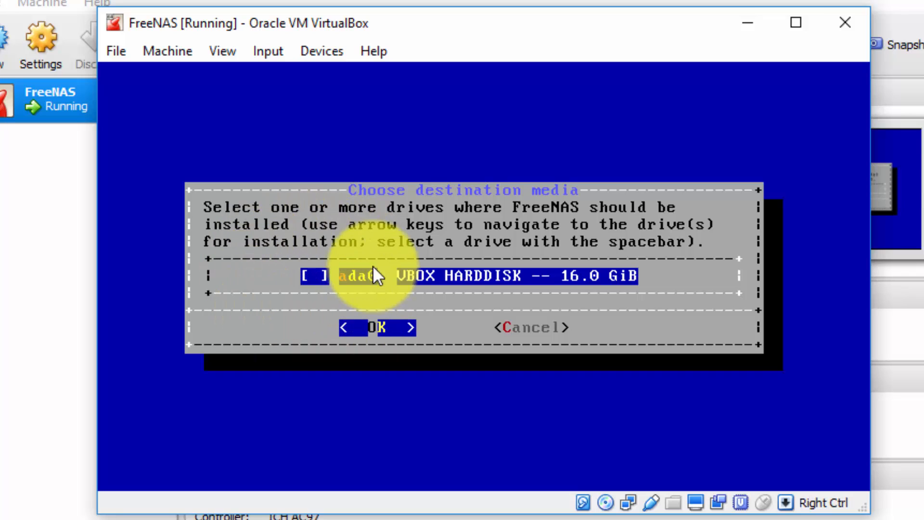
# Mark the 16 GiB ada0 VBOX HARDDISK as the install destination and confirm it.
pyautogui.press('space')
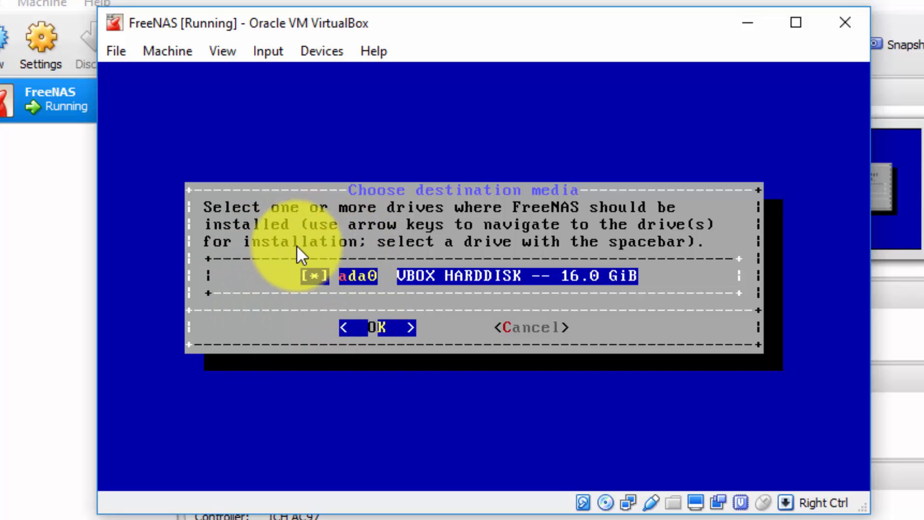
pyautogui.moveTo(270, 282)
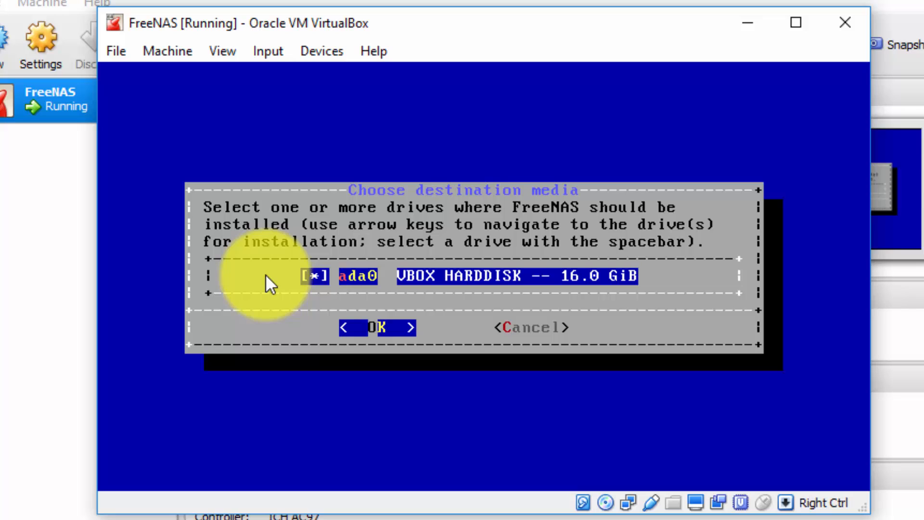
pyautogui.moveTo(469, 323)
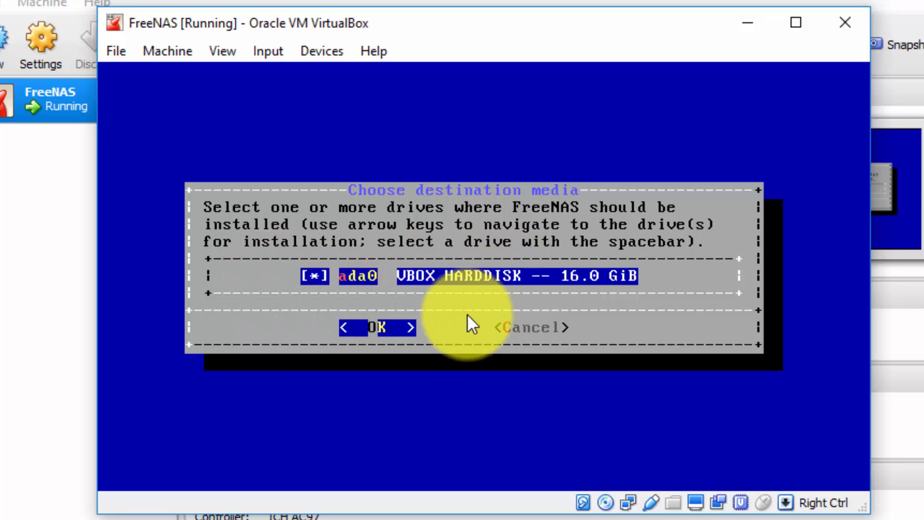
pyautogui.moveTo(442, 318)
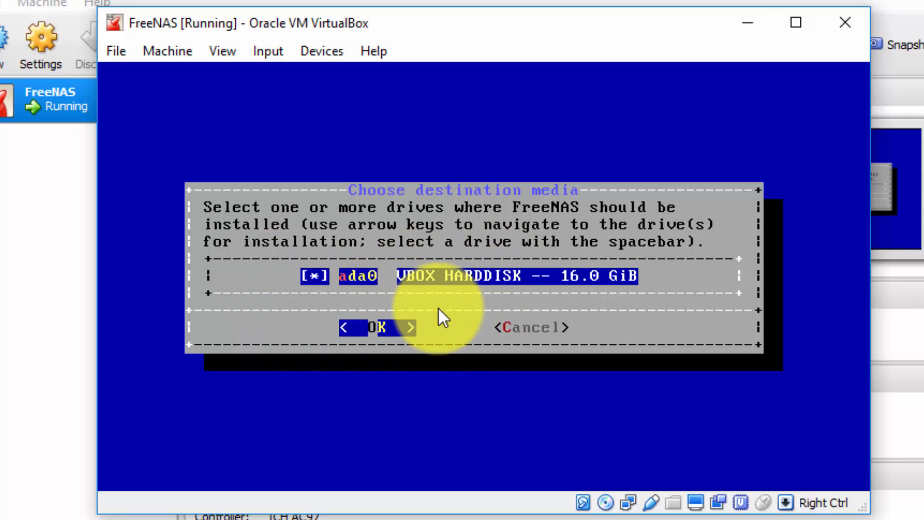
pyautogui.click(379, 327)
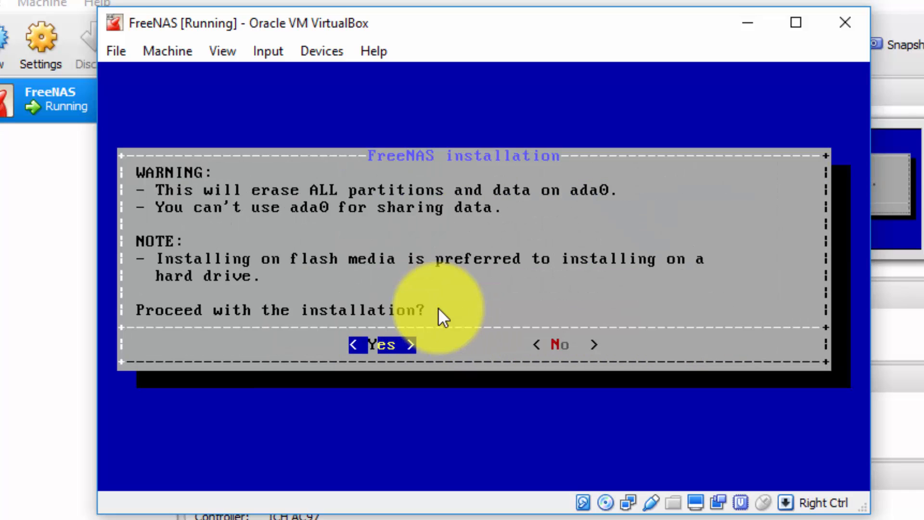
pyautogui.moveTo(133, 160)
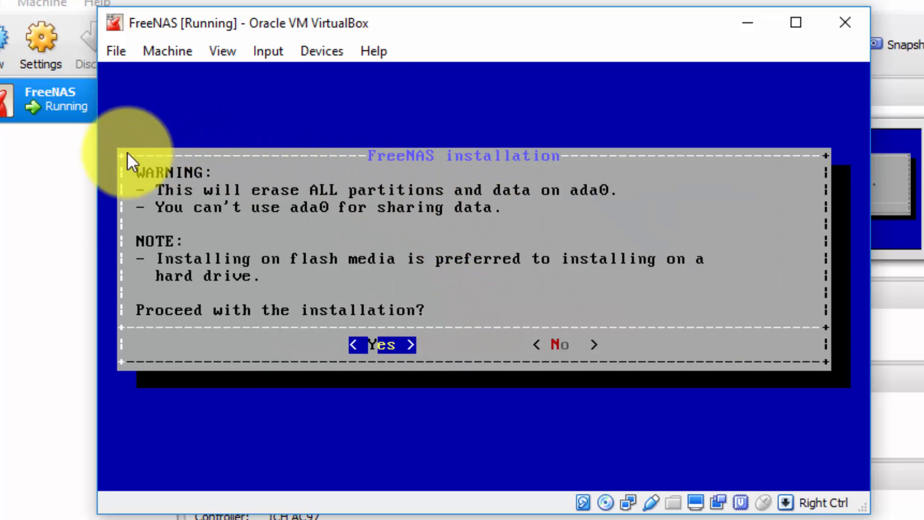
pyautogui.moveTo(598, 156)
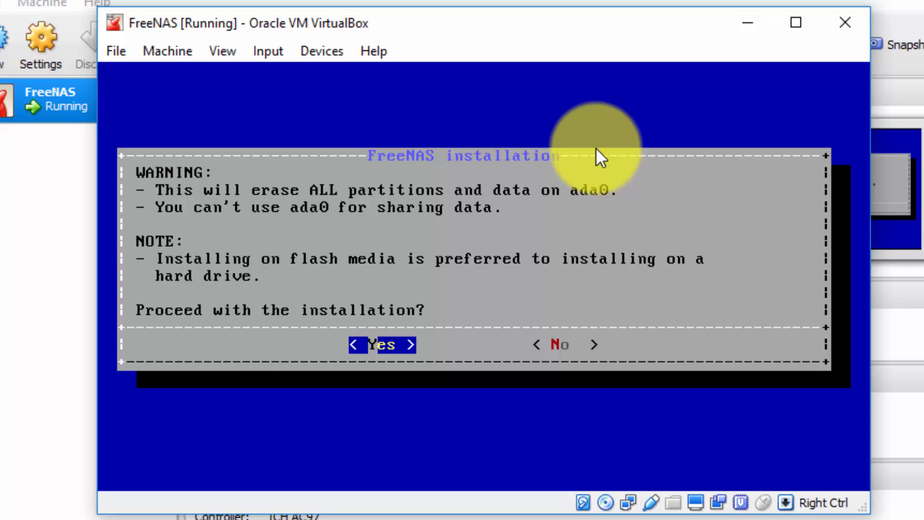
pyautogui.moveTo(616, 194)
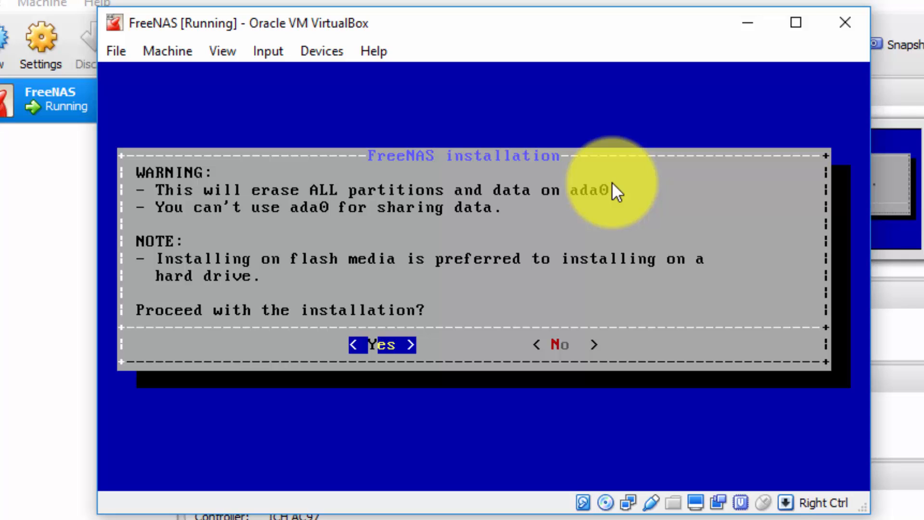
# Answer Yes to erasing all data on ada0 and proceed with installation.
pyautogui.click(382, 344)
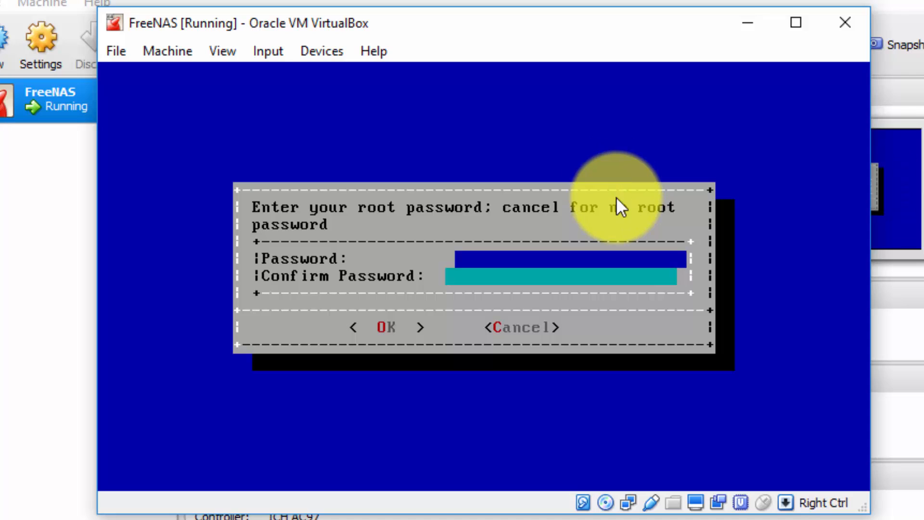
pyautogui.moveTo(620, 187)
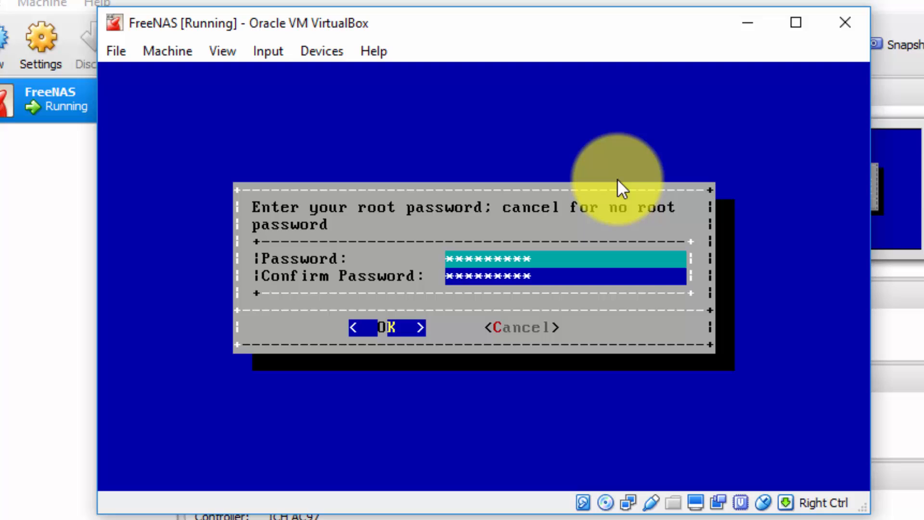
# Confirm the root password entered in both Password and Confirm Password fields.
pyautogui.click(387, 327)
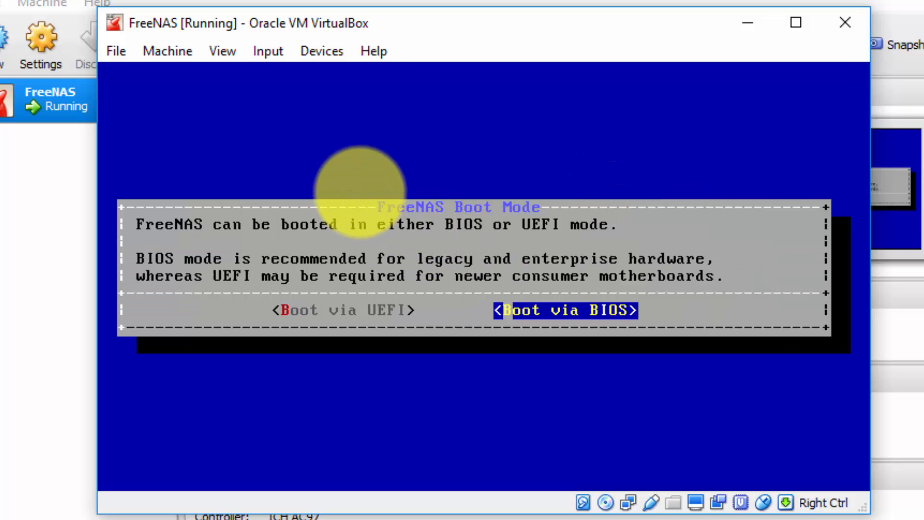
pyautogui.moveTo(353, 188)
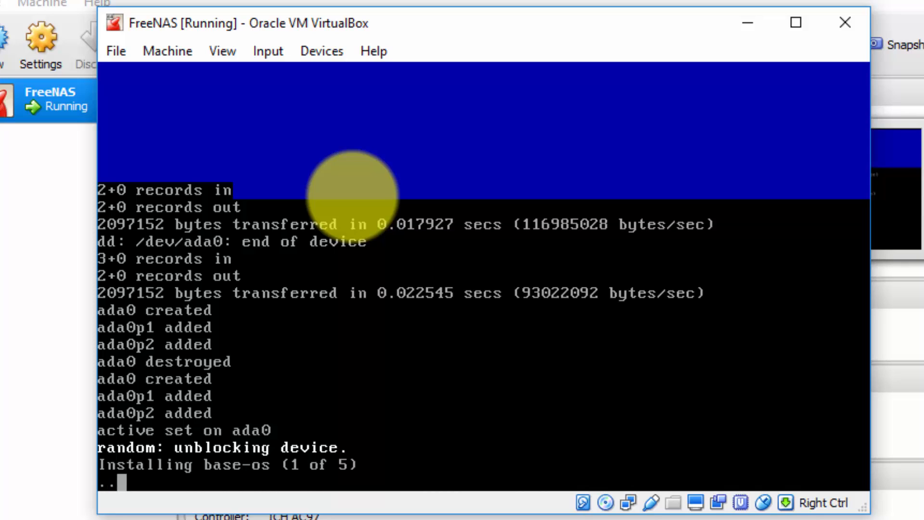
pyautogui.moveTo(244, 230)
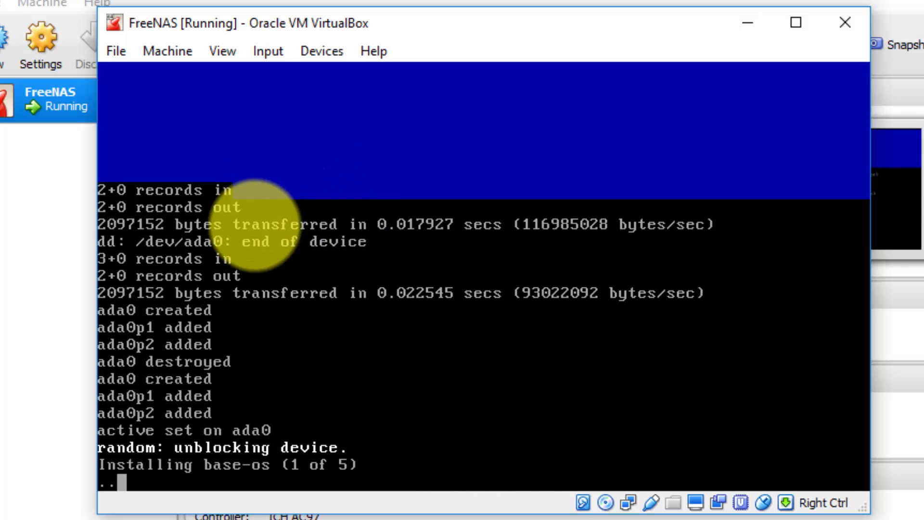
pyautogui.moveTo(80, 509)
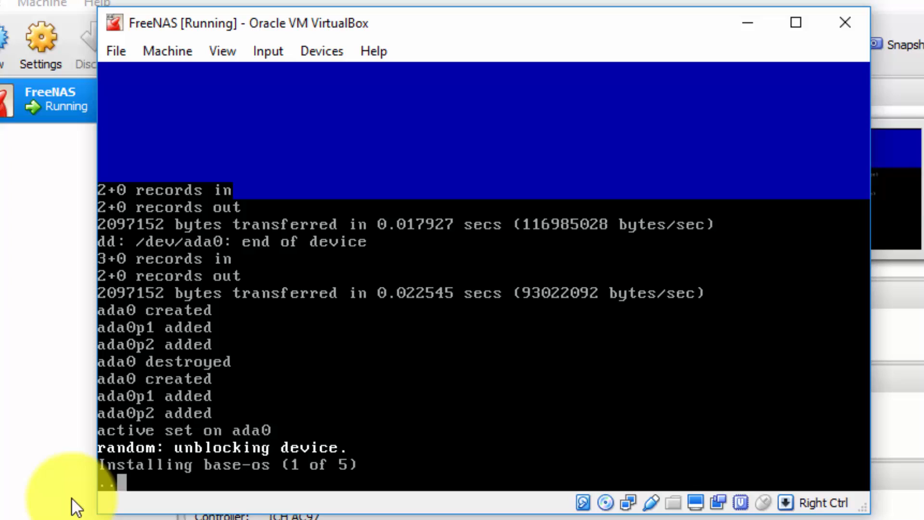
pyautogui.moveTo(89, 450)
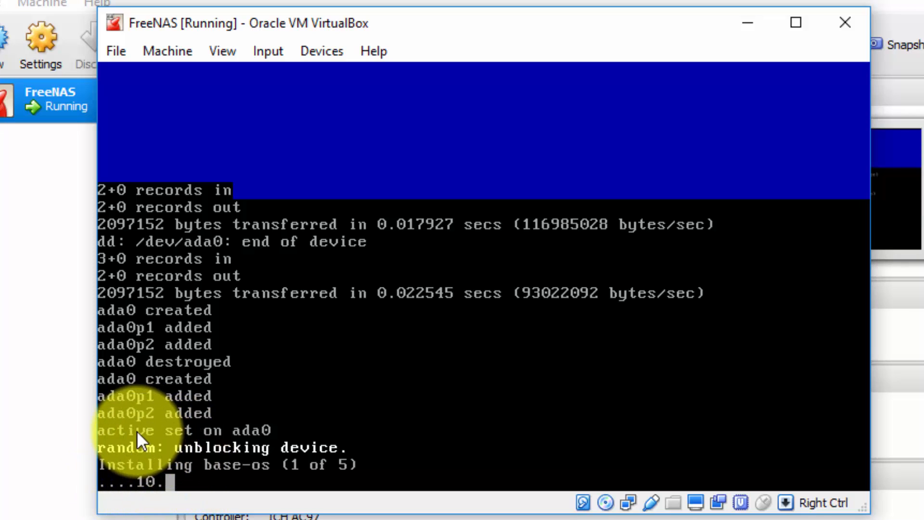
pyautogui.moveTo(180, 409)
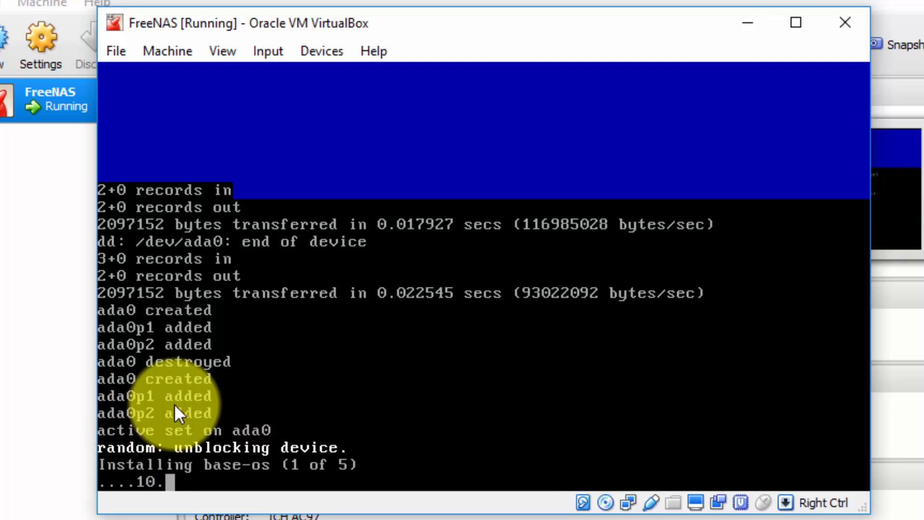
pyautogui.moveTo(365, 282)
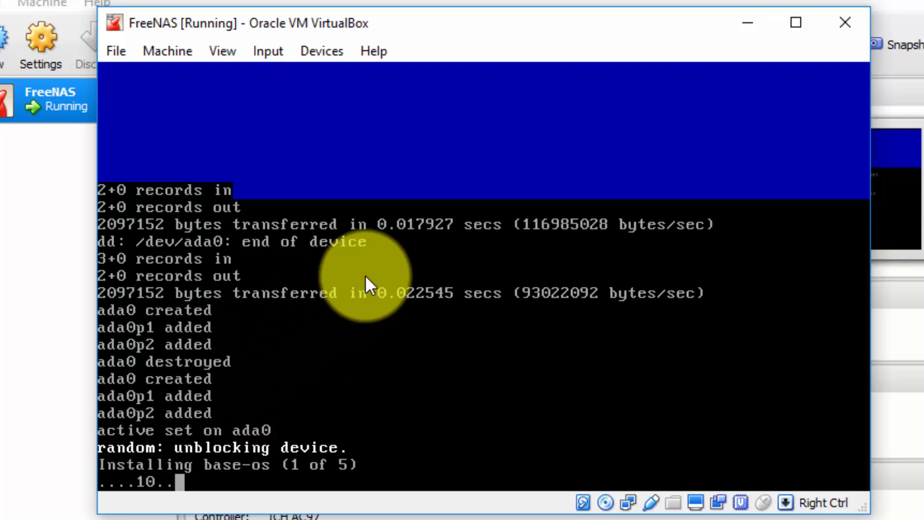
pyautogui.moveTo(518, 239)
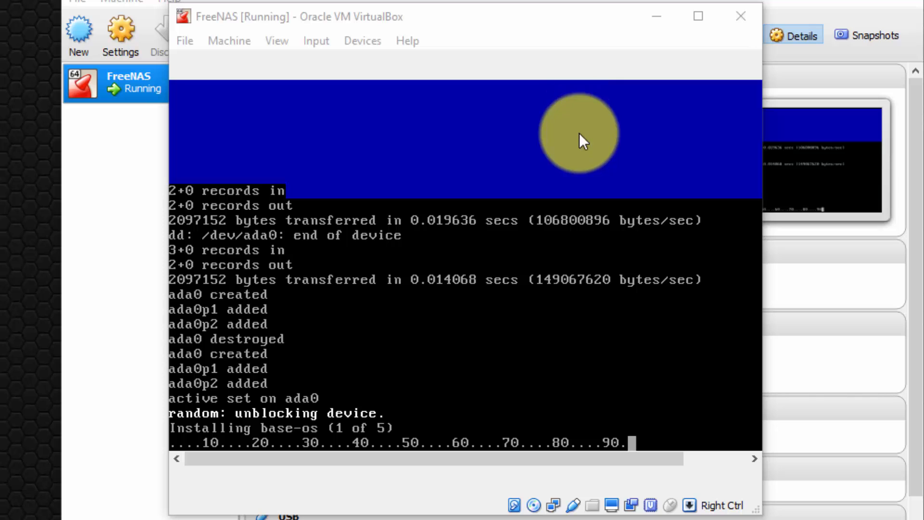
pyautogui.moveTo(449, 393)
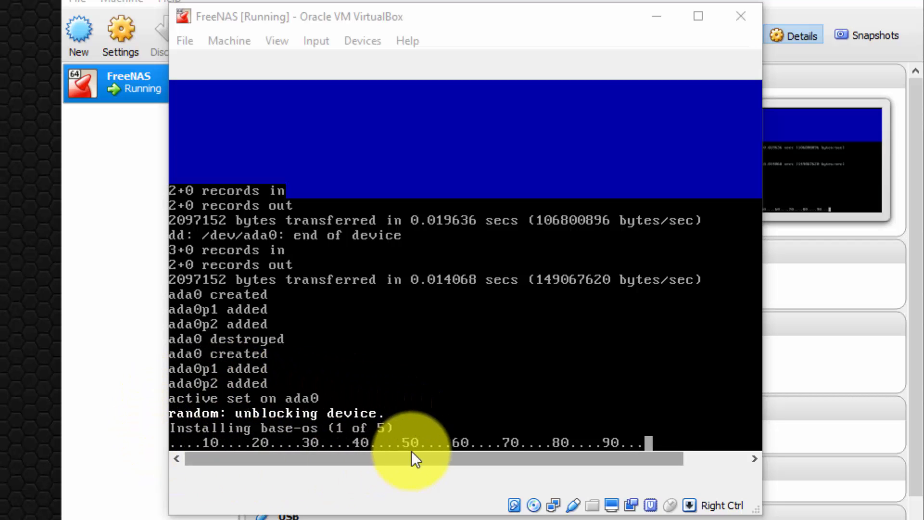
pyautogui.moveTo(613, 304)
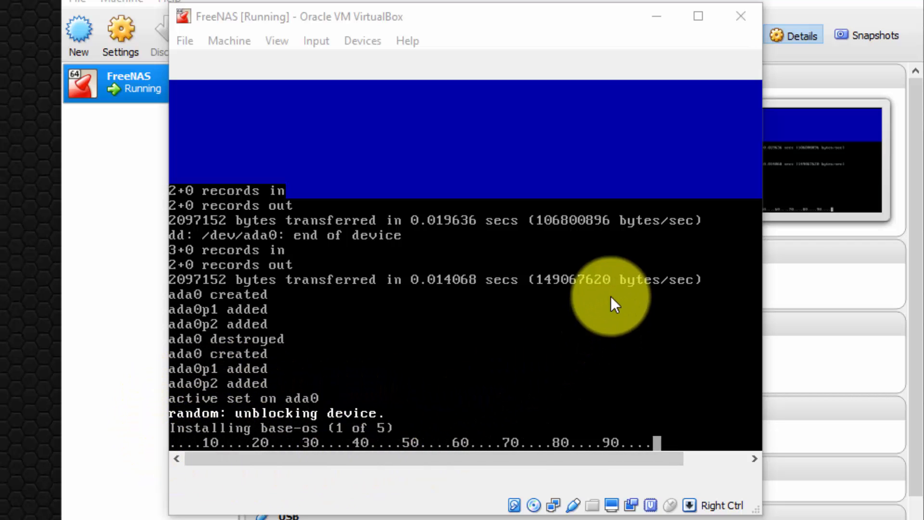
pyautogui.moveTo(645, 333)
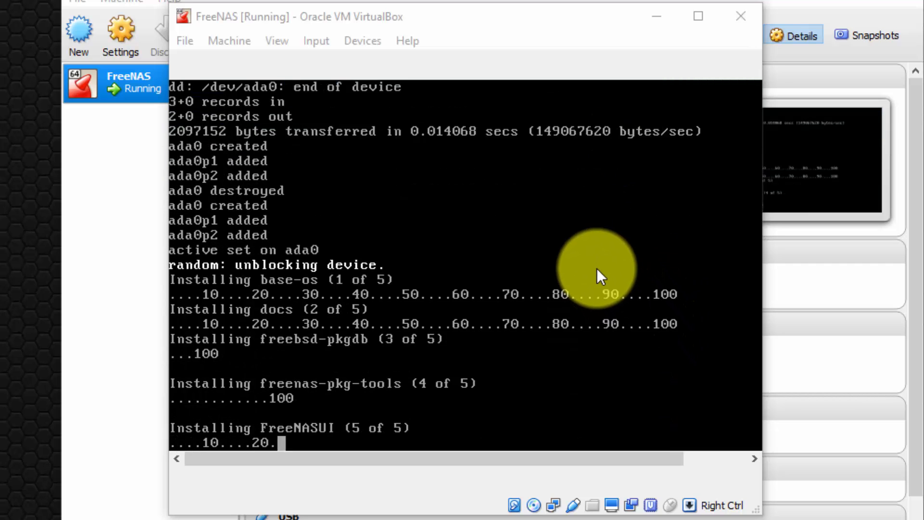
pyautogui.moveTo(297, 451)
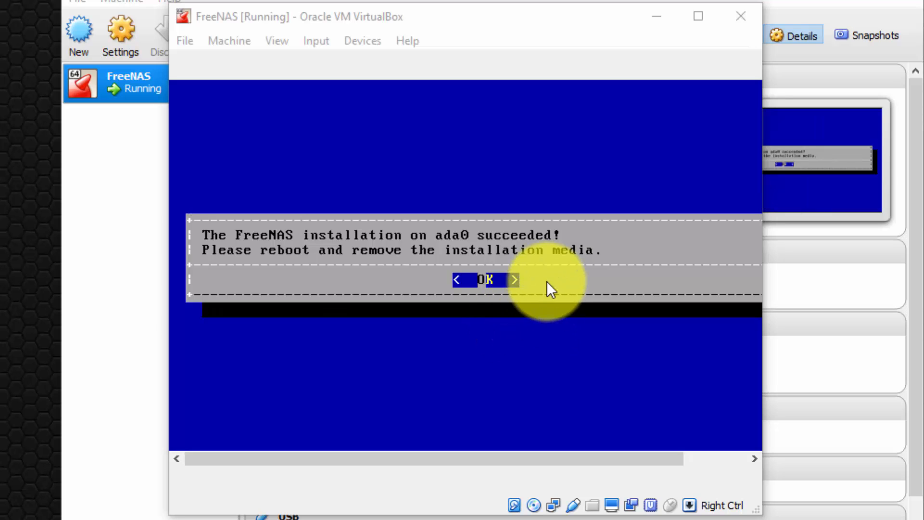
pyautogui.moveTo(215, 289)
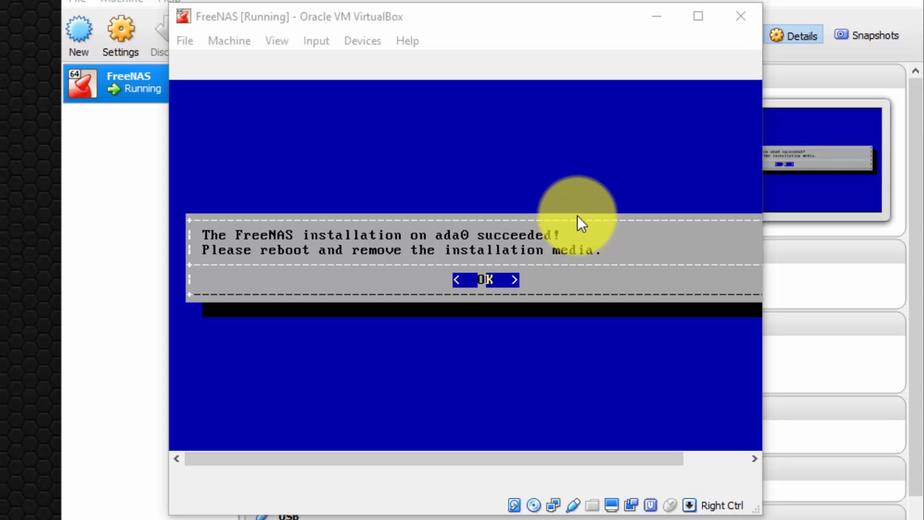
pyautogui.moveTo(551, 259)
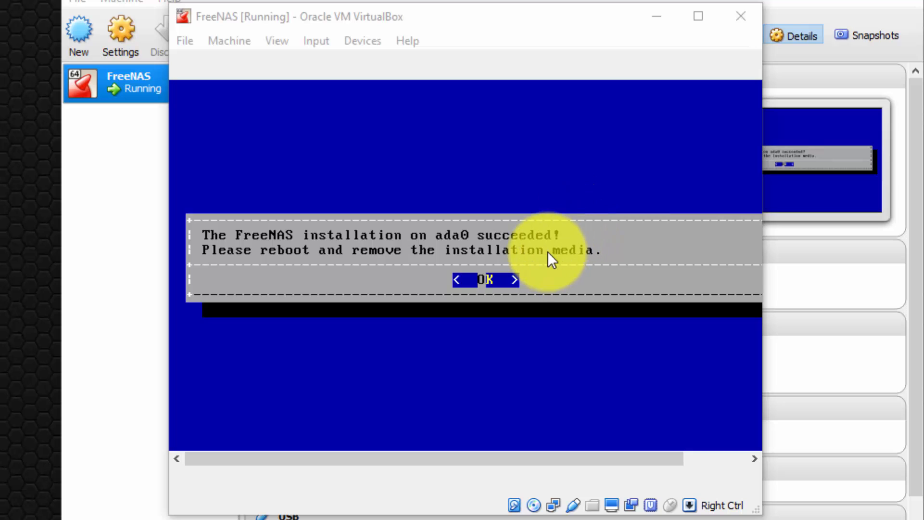
pyautogui.moveTo(557, 260)
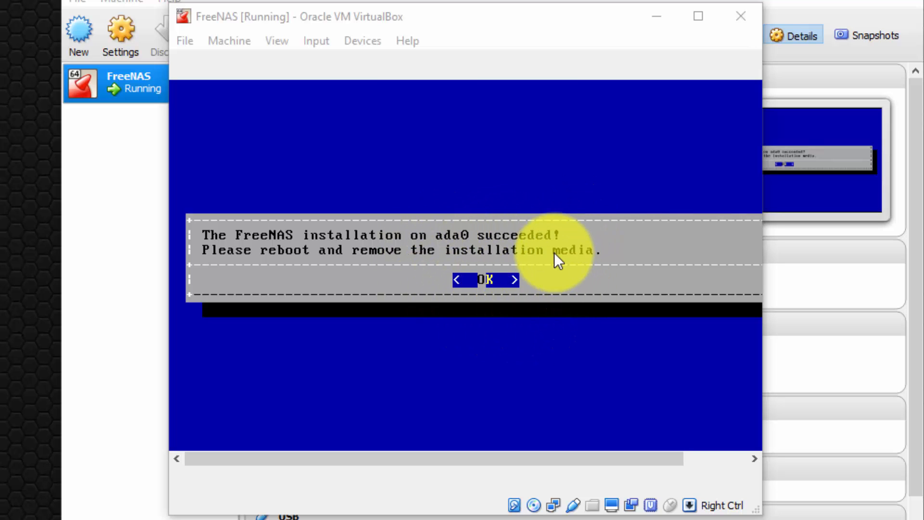
pyautogui.moveTo(545, 260)
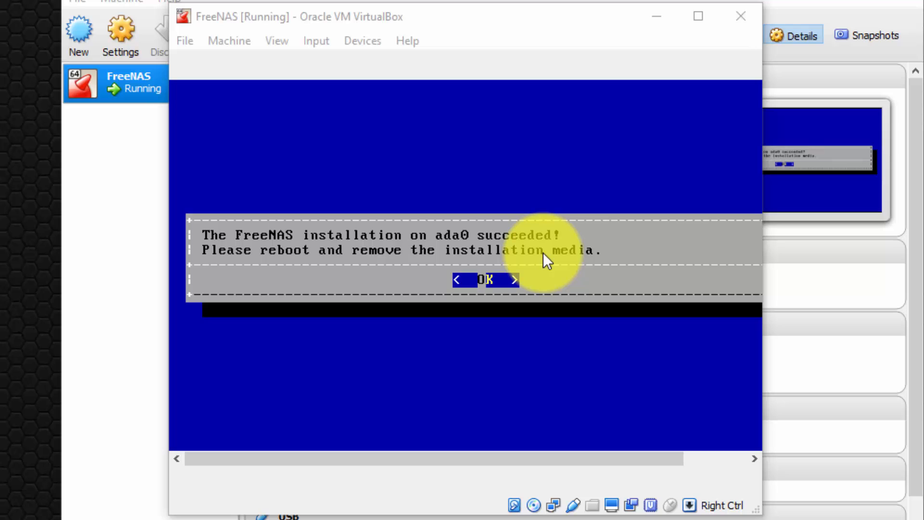
pyautogui.moveTo(517, 255)
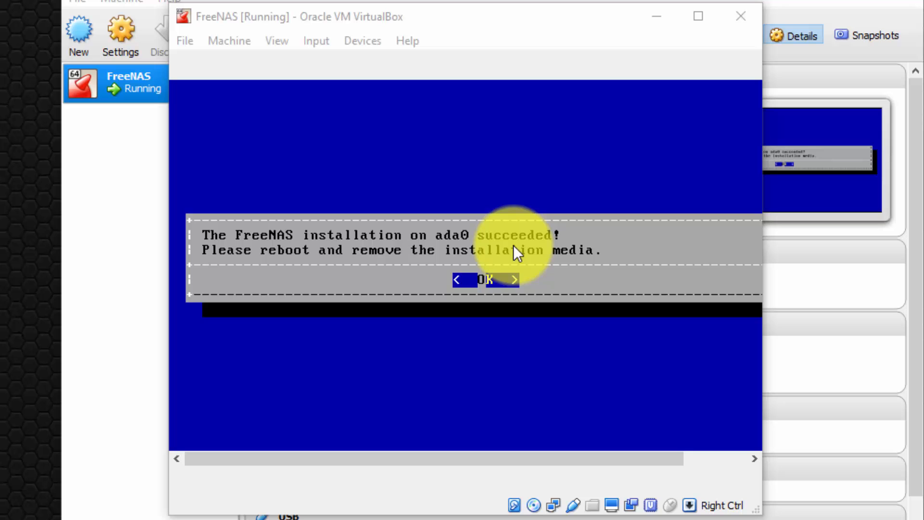
pyautogui.moveTo(186, 40)
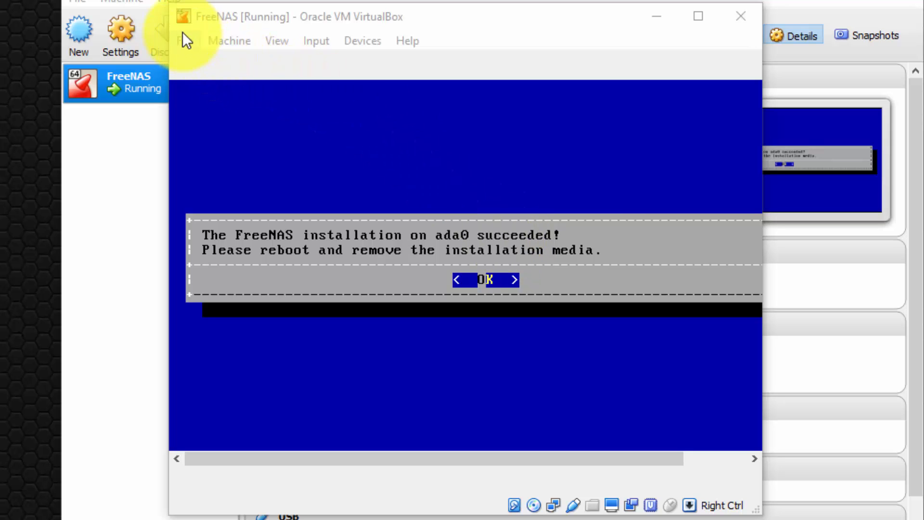
# Close the VM via File > Close with 'Power off the machine' and confirm.
pyautogui.click(185, 40)
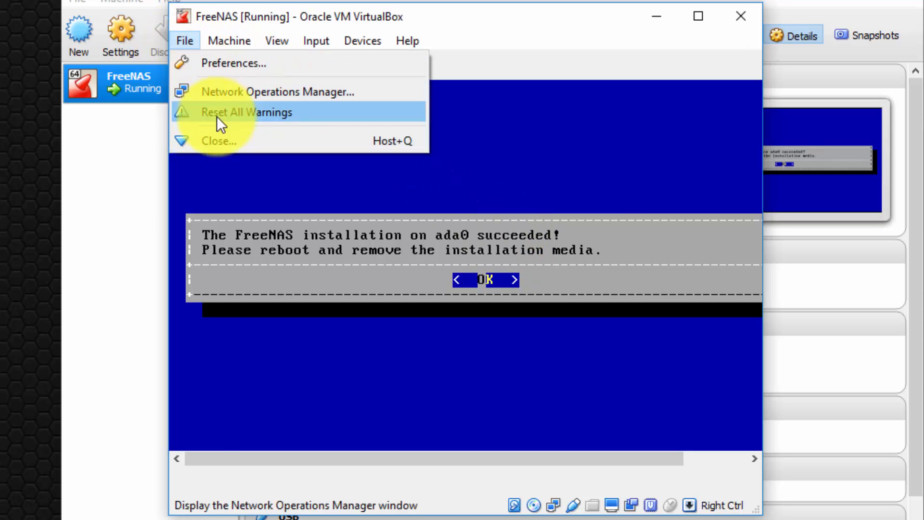
pyautogui.click(218, 140)
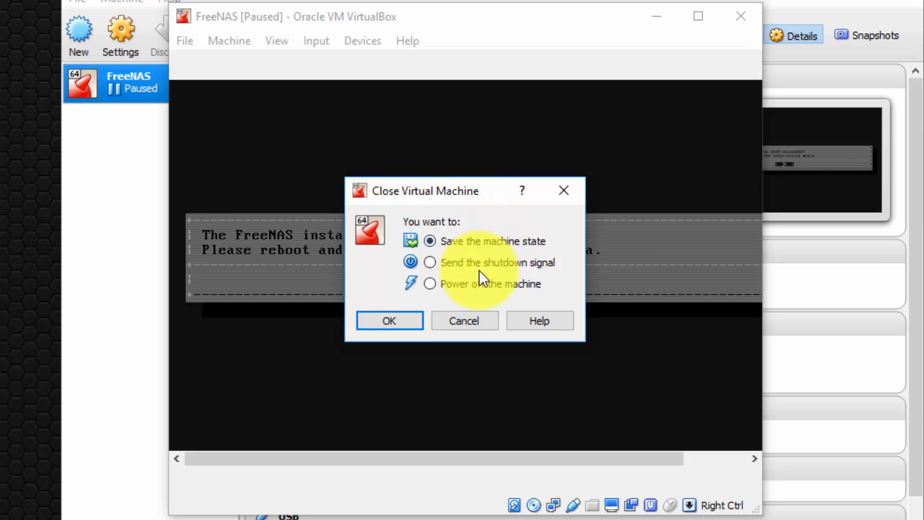
pyautogui.click(429, 283)
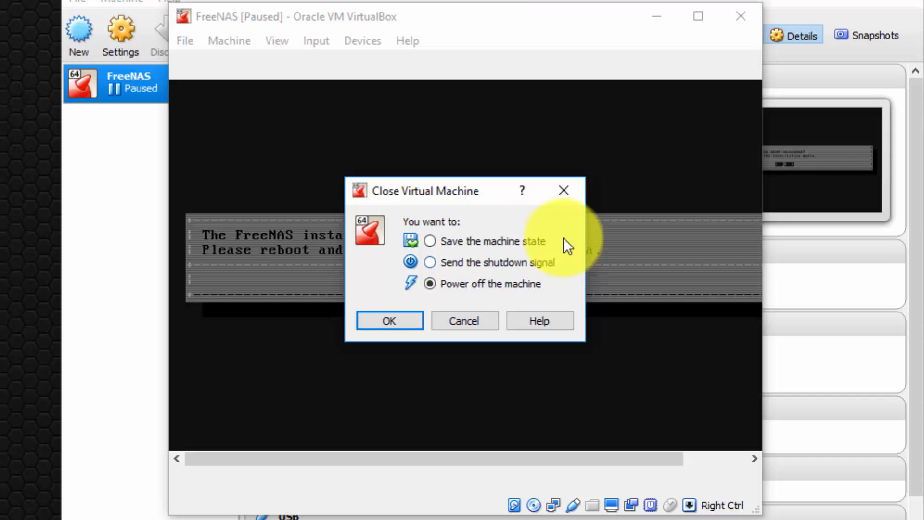
pyautogui.moveTo(492, 262)
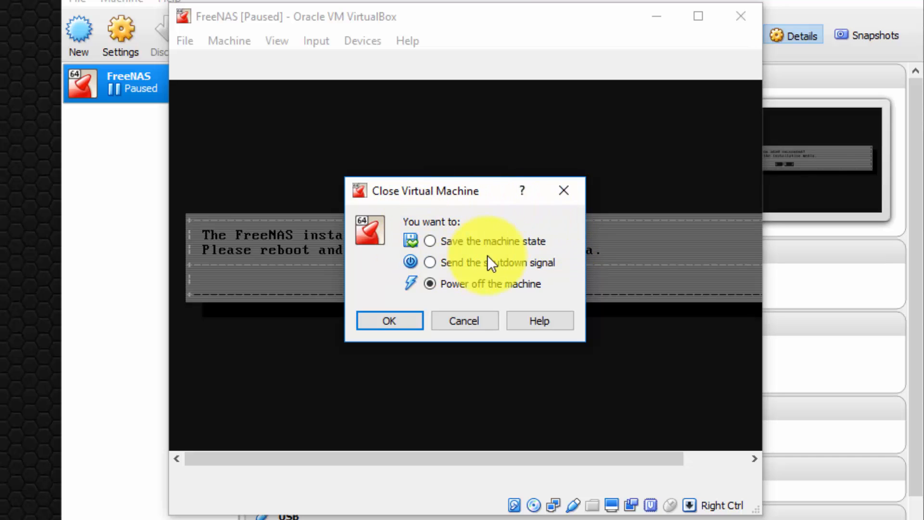
pyautogui.moveTo(572, 241)
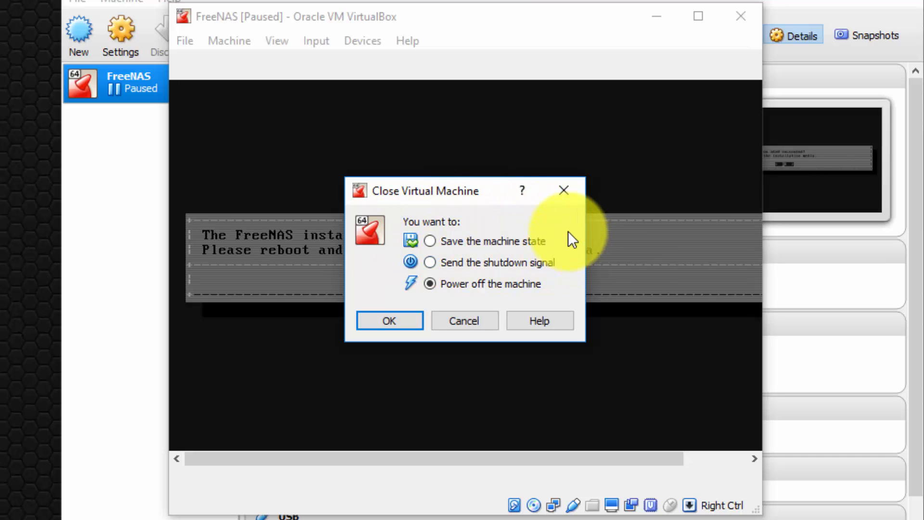
pyautogui.moveTo(446, 257)
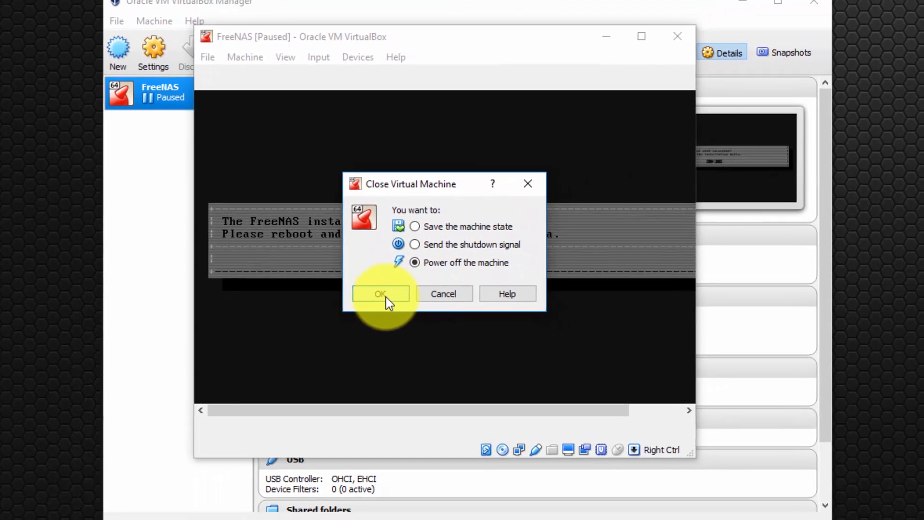
pyautogui.click(380, 294)
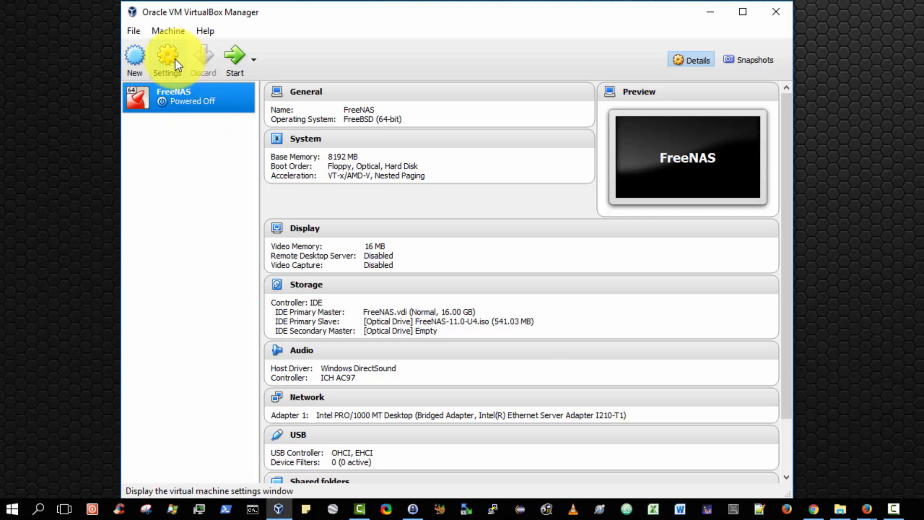
# Remove the FreeNAS-11.0-U4.iso attachment from the VM's storage and save settings.
pyautogui.click(167, 59)
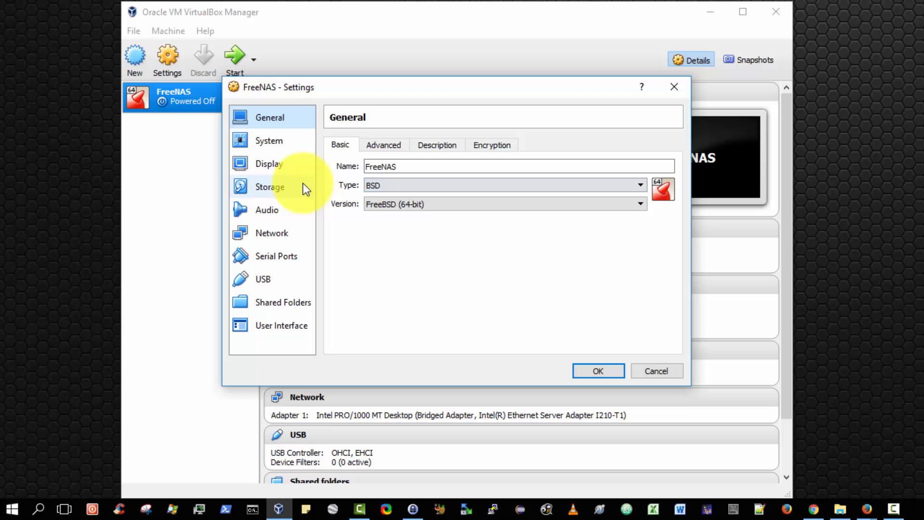
pyautogui.click(270, 187)
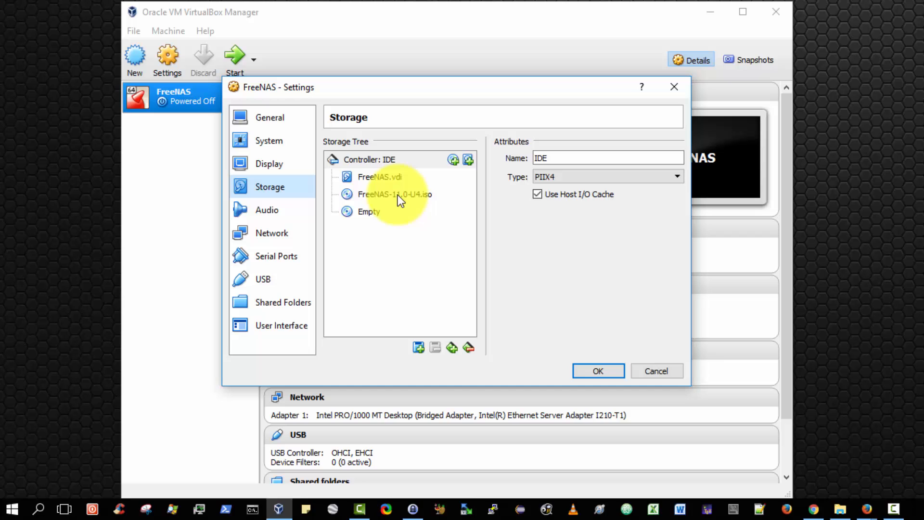
pyautogui.click(394, 194)
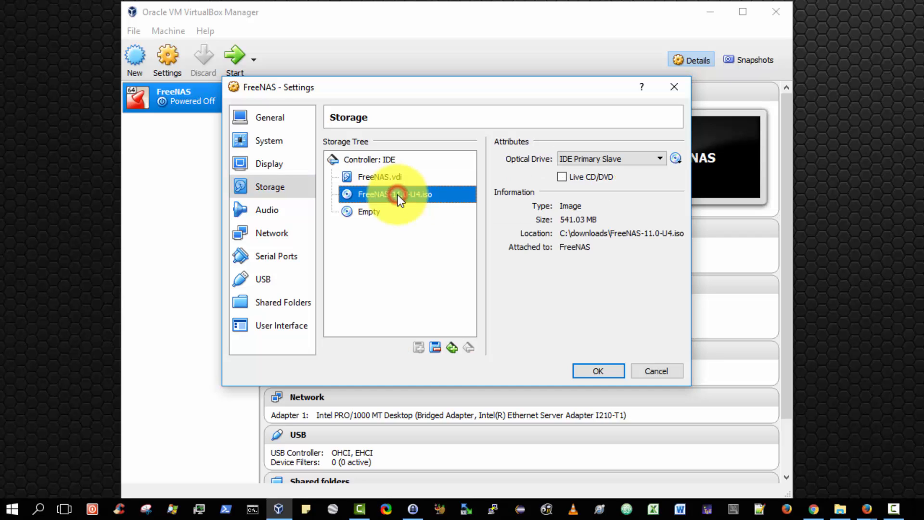
pyautogui.rightClick(395, 194)
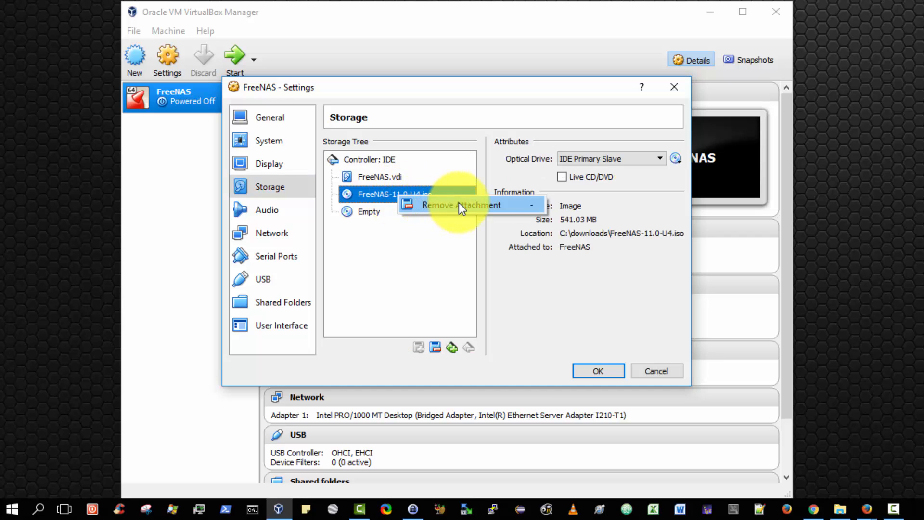
pyautogui.click(461, 205)
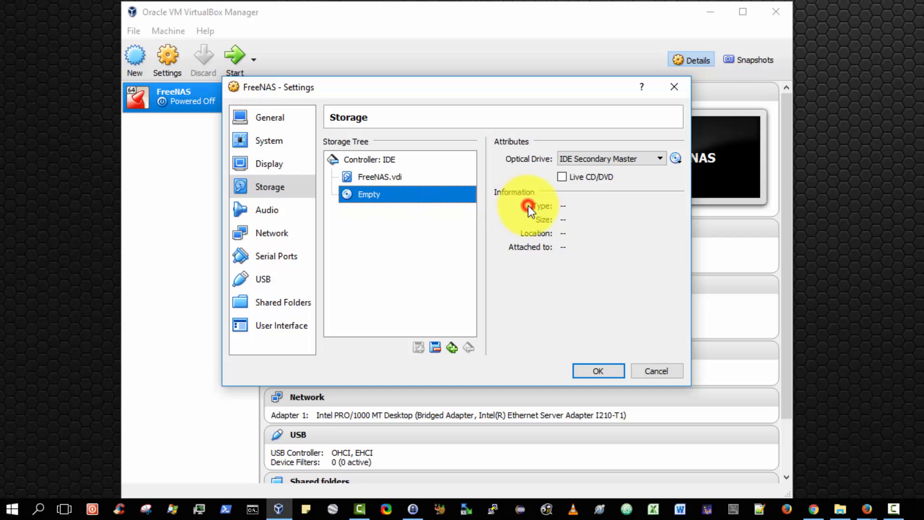
pyautogui.moveTo(354, 232)
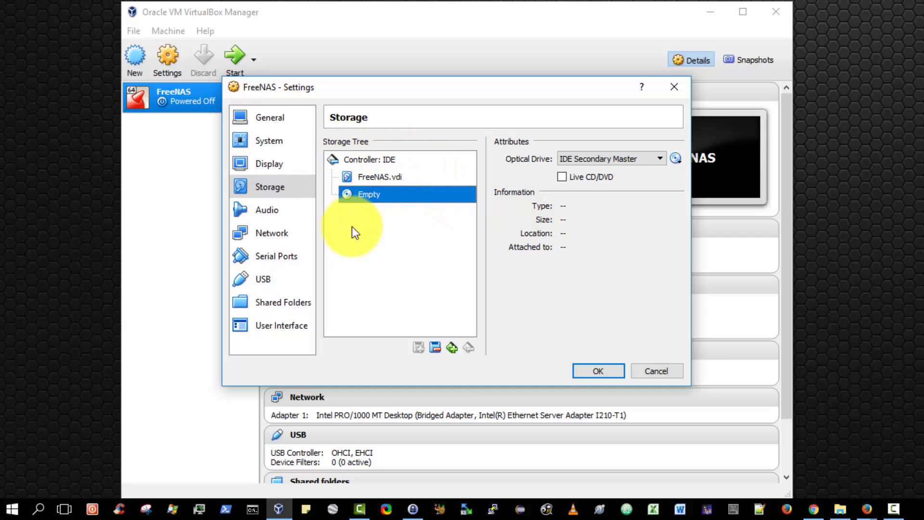
pyautogui.moveTo(598, 371)
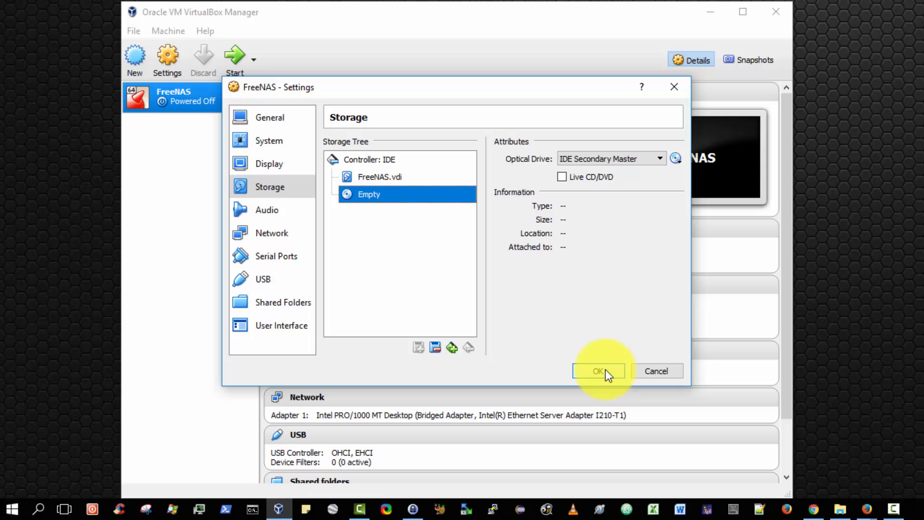
pyautogui.click(597, 370)
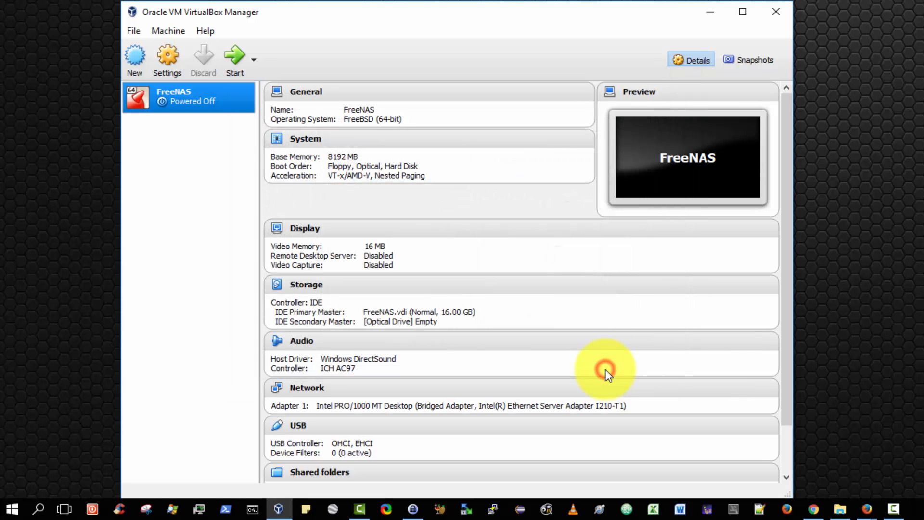
pyautogui.moveTo(579, 358)
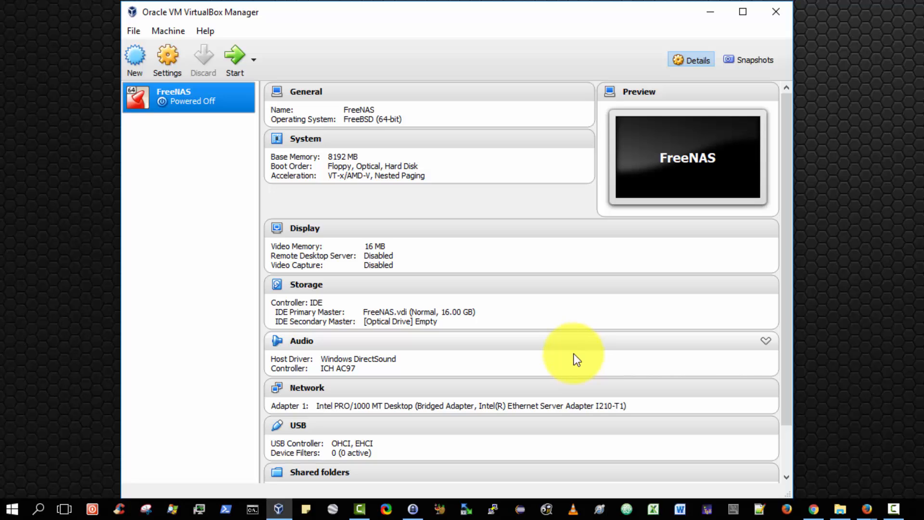
pyautogui.moveTo(571, 348)
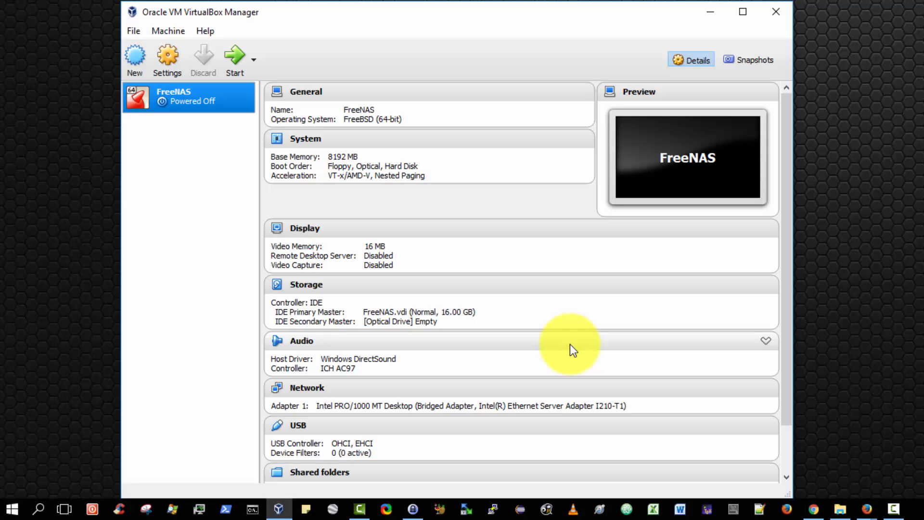
pyautogui.moveTo(687, 155)
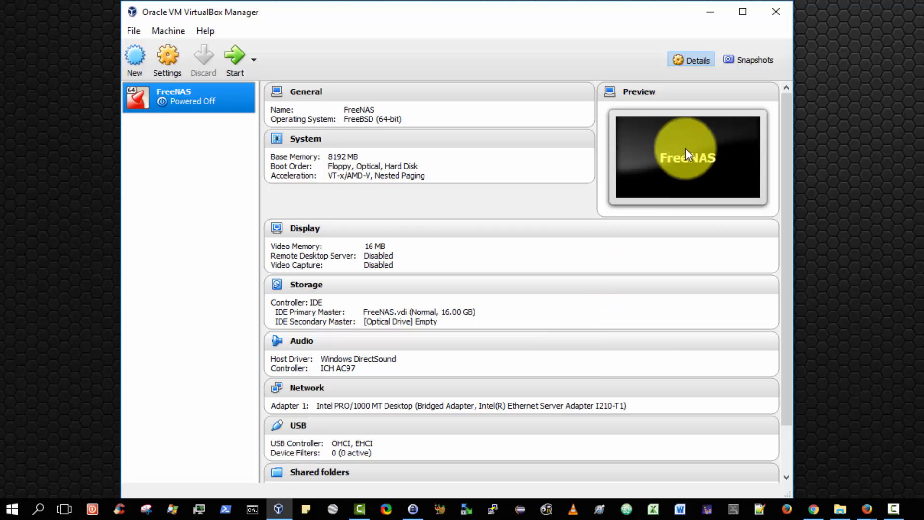